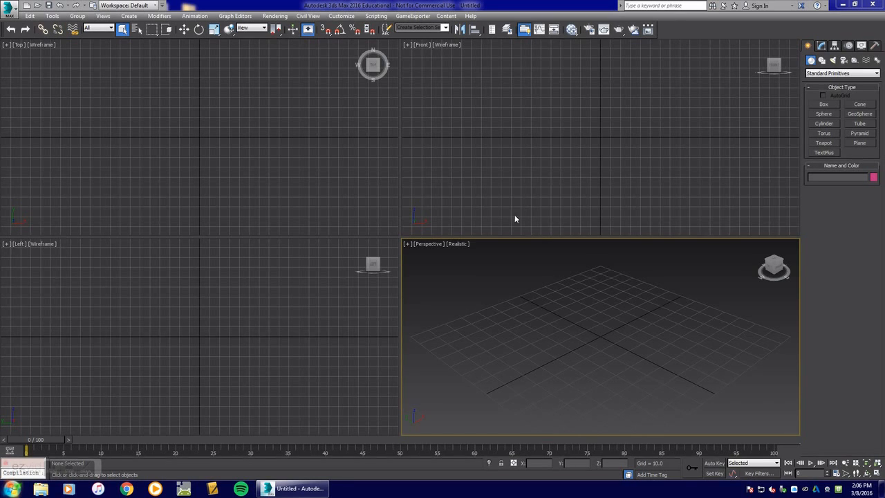
mouse_move(541, 251)
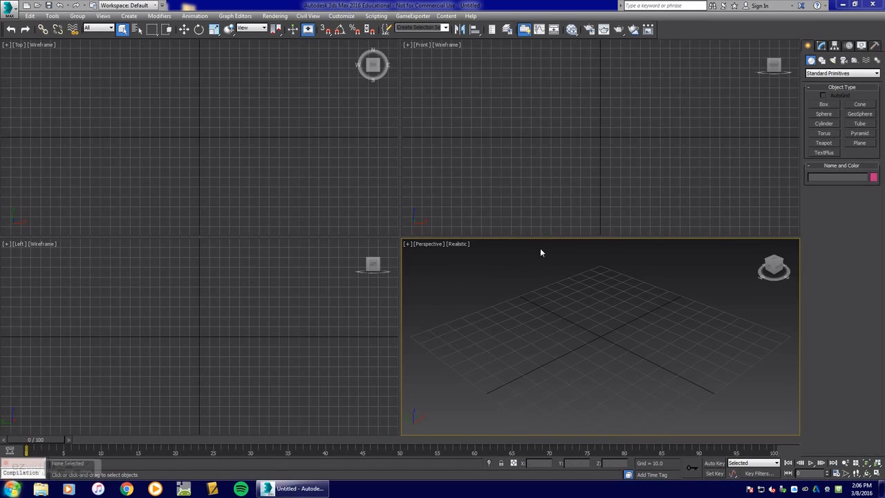
mouse_move(505, 282)
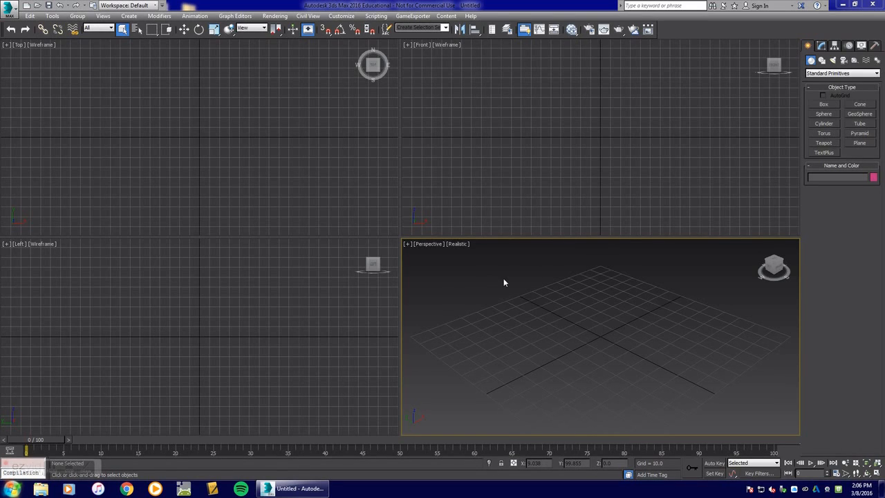
mouse_move(498, 284)
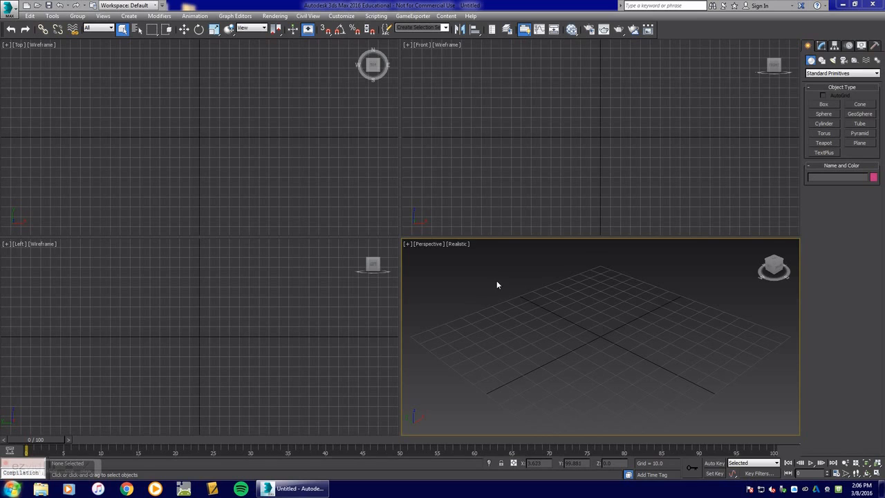
mouse_move(537, 311)
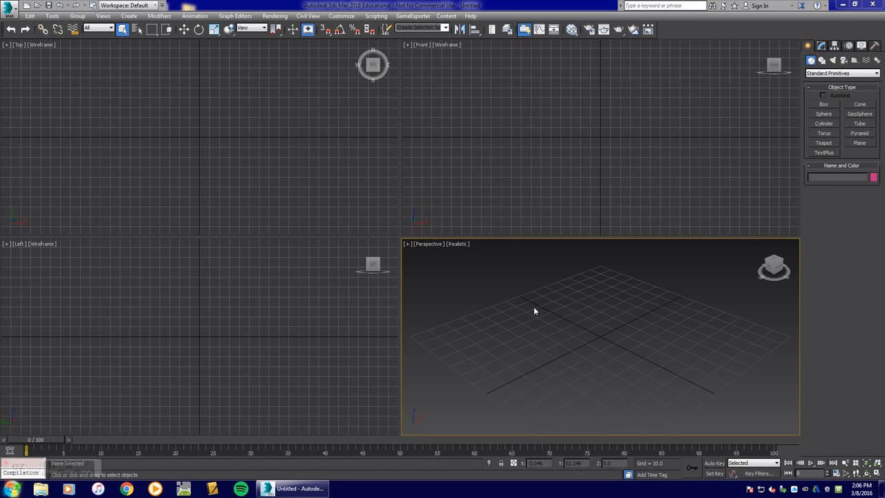
mouse_move(494, 310)
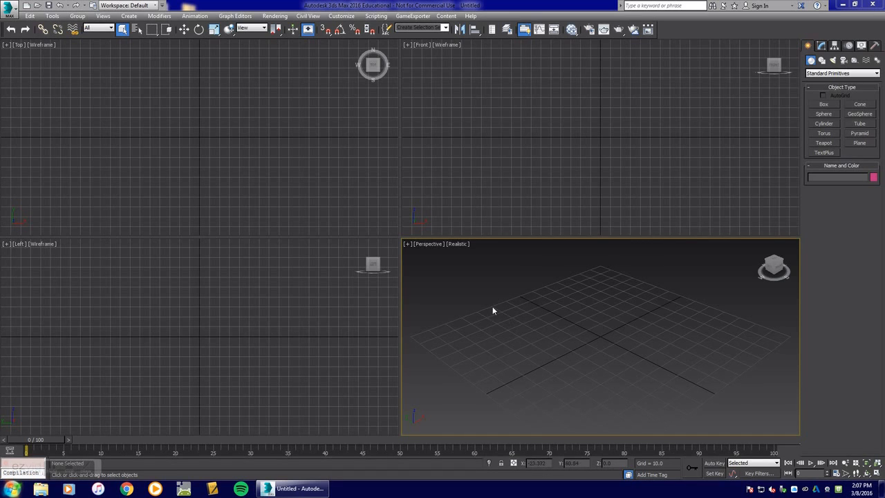
mouse_move(456, 151)
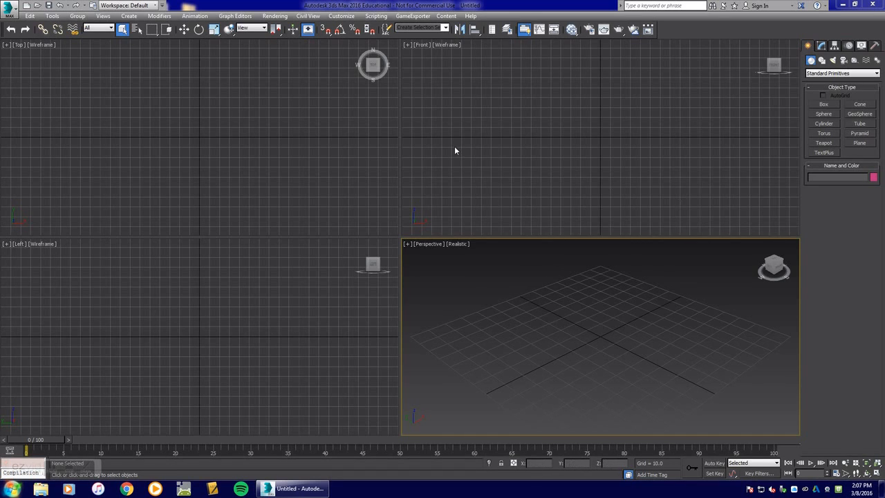
Configure the viewport background to use the file Desk872x654.jpg from the Desktop
left_click(162, 16)
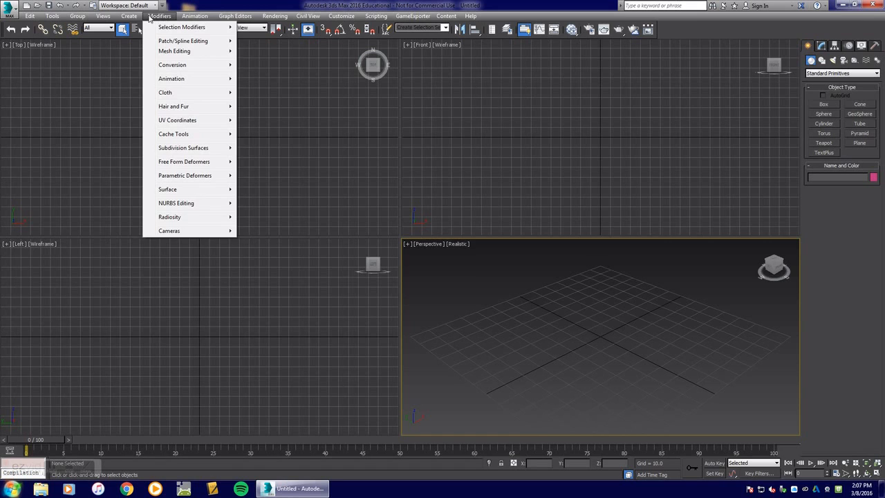
left_click(110, 16)
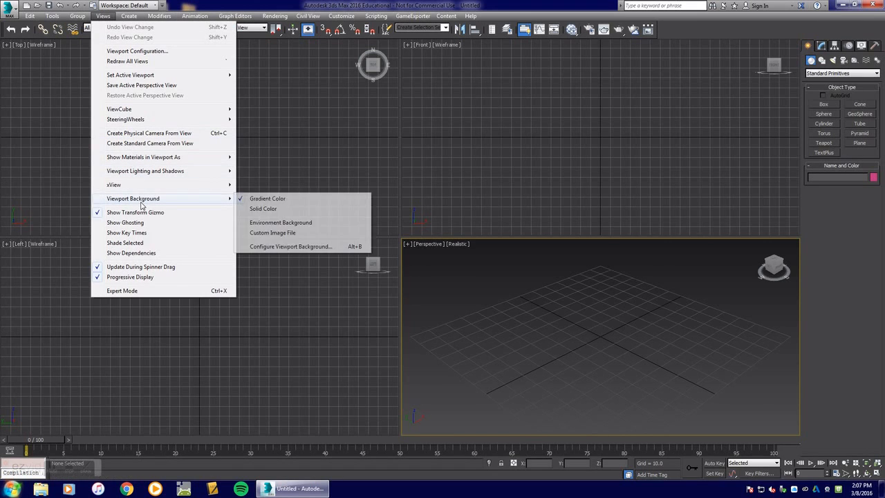
mouse_move(316, 250)
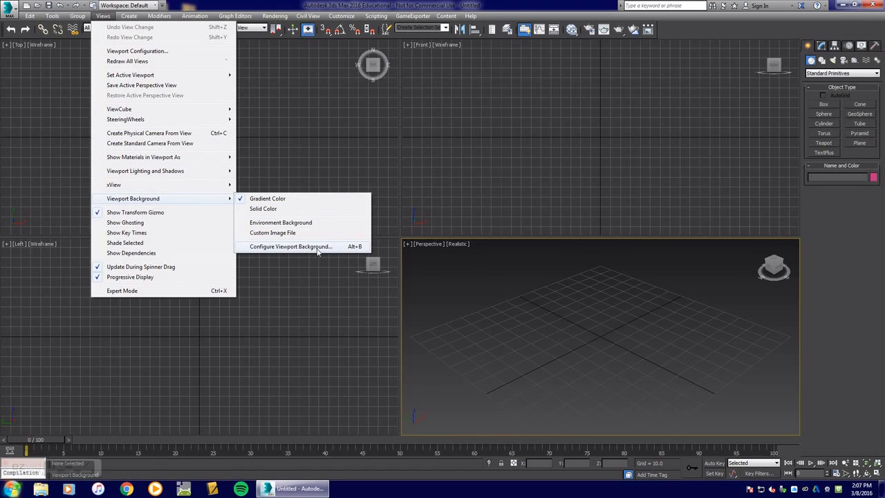
left_click(290, 246)
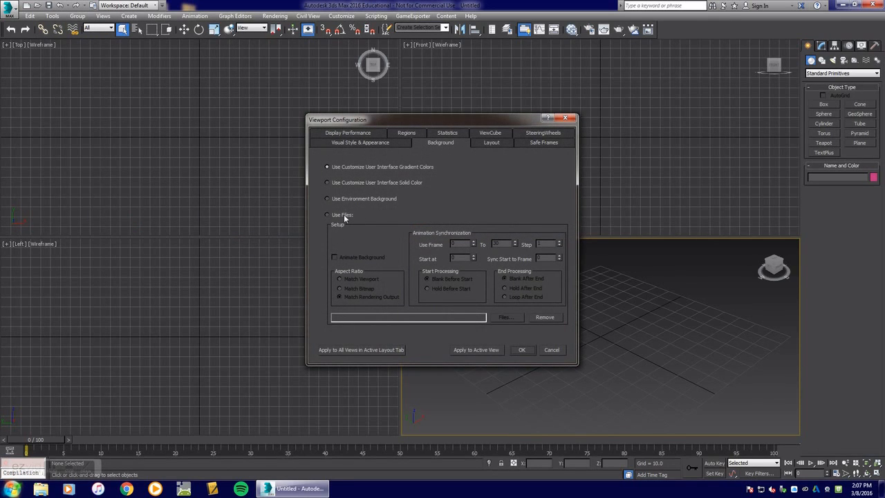
left_click(327, 215)
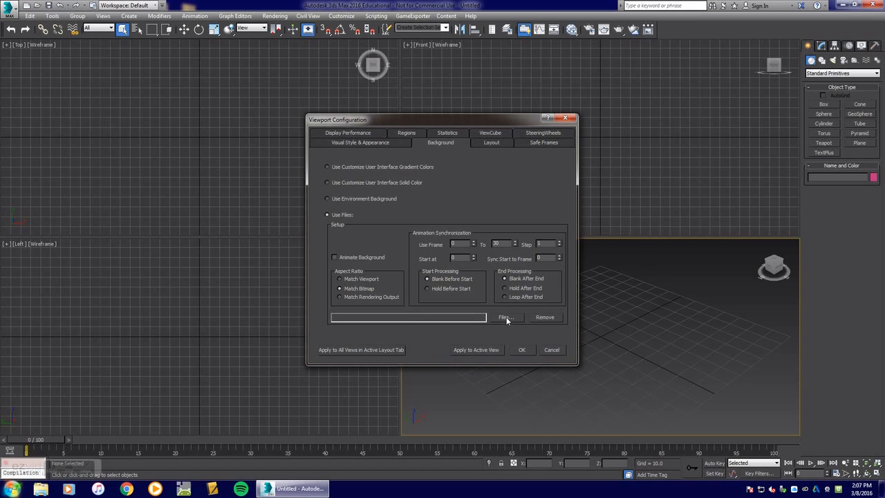
left_click(506, 317)
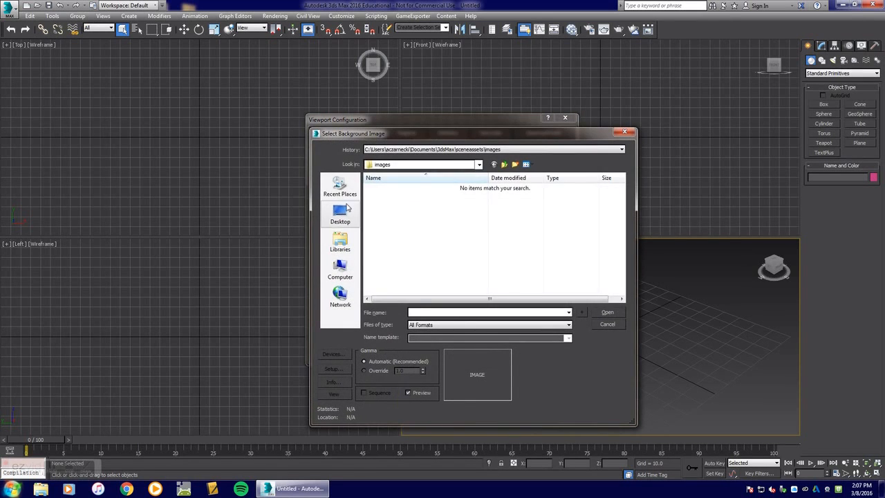
left_click(339, 214)
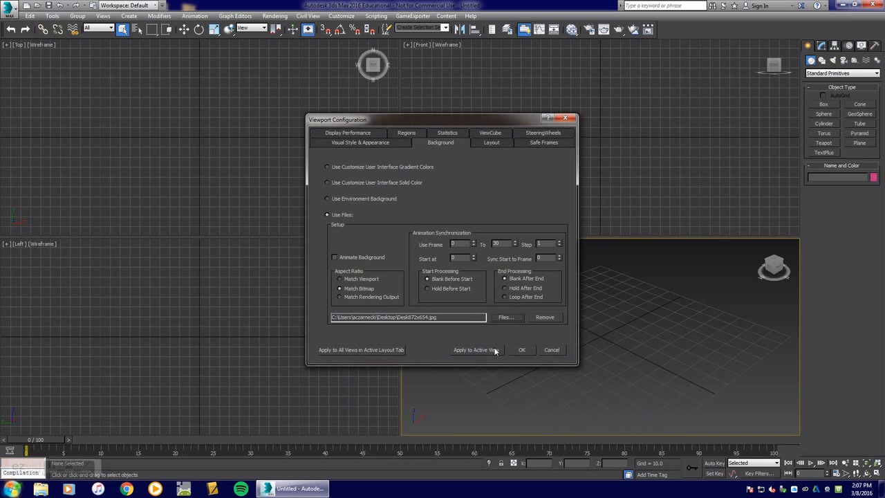
Apply the desk photo background to the active Perspective view and confirm the settings
left_click(475, 350)
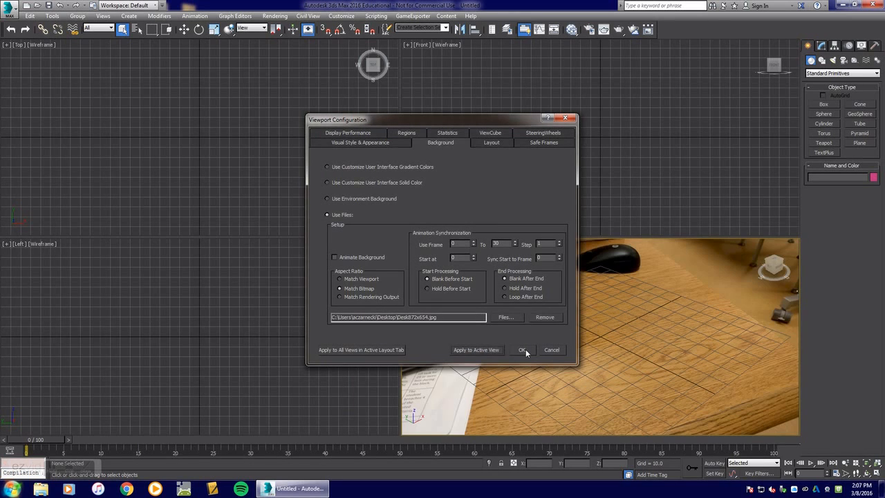
left_click(523, 350)
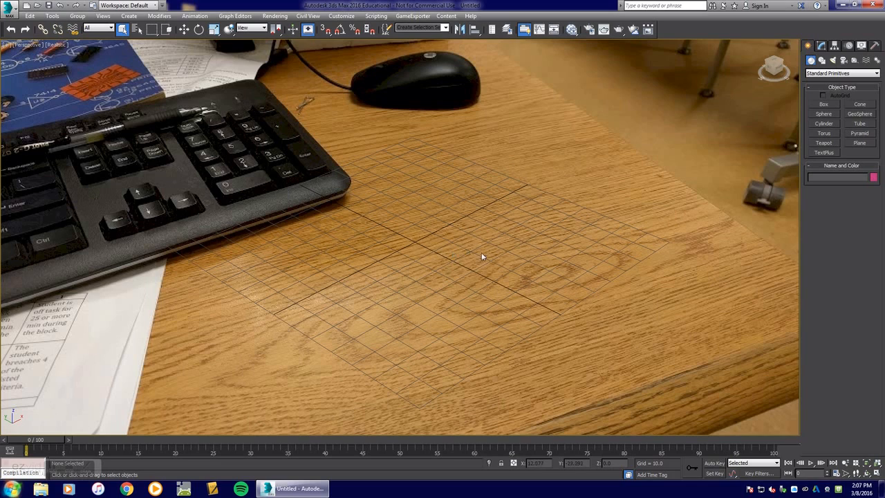
mouse_move(546, 302)
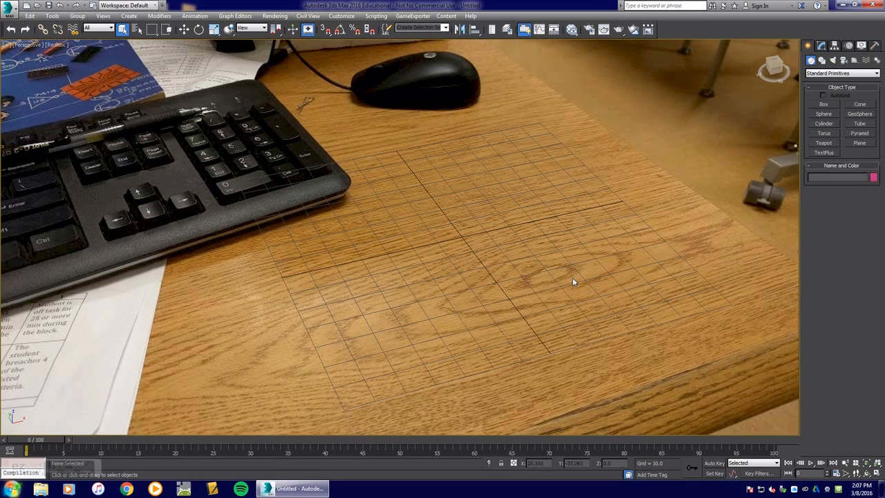
Create a Plane with a Box standing on it, then test-render and close the render window
left_click(859, 143)
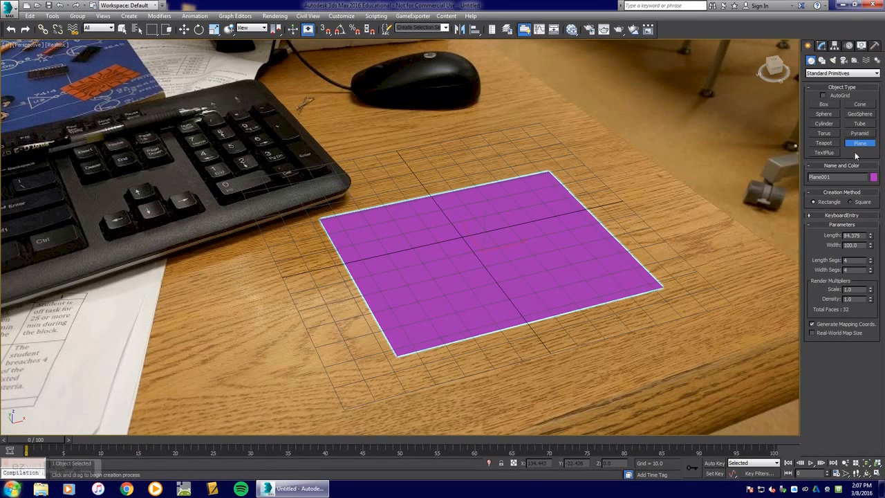
left_click(821, 103)
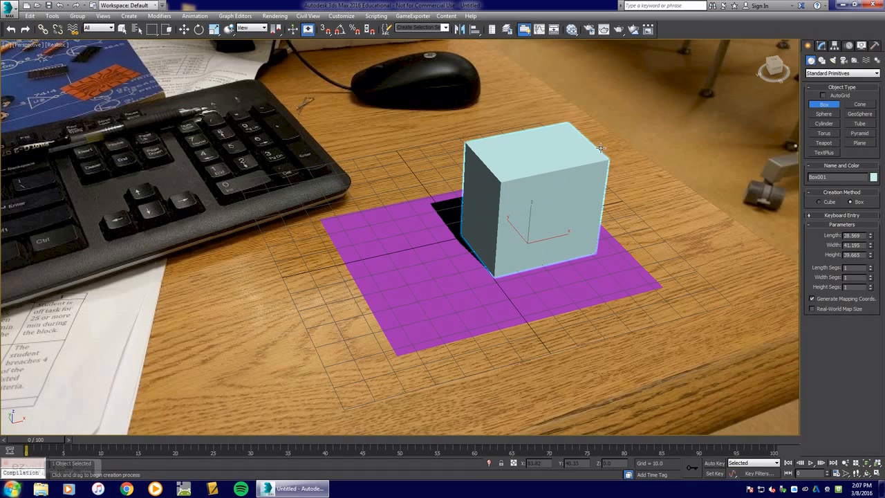
left_click(549, 242)
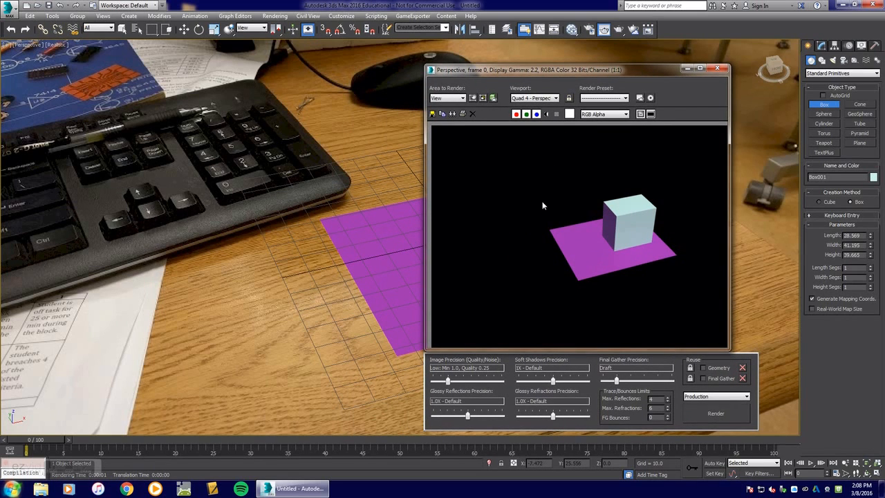
mouse_move(587, 228)
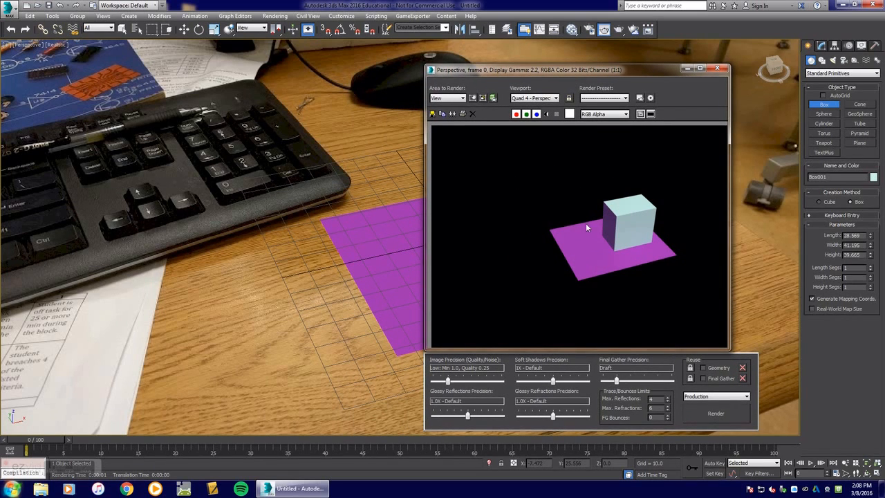
left_click(719, 68)
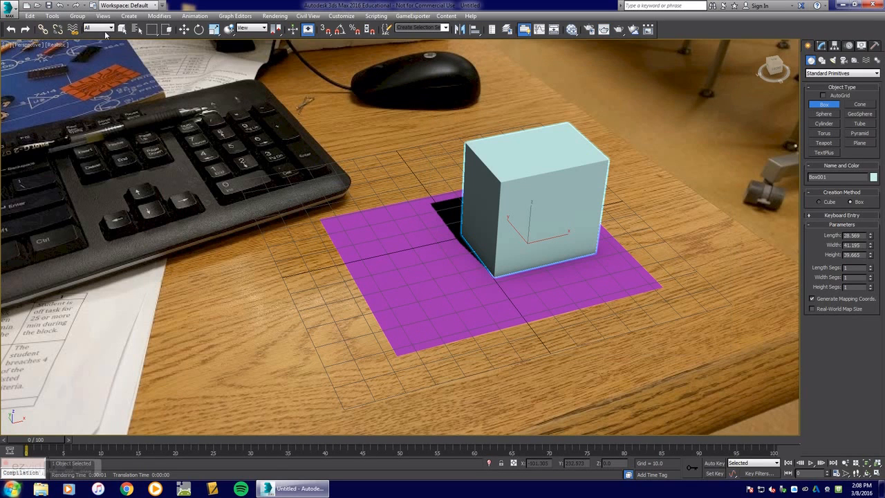
Open the Environment settings and choose a Bitmap for the Environment Map
left_click(103, 15)
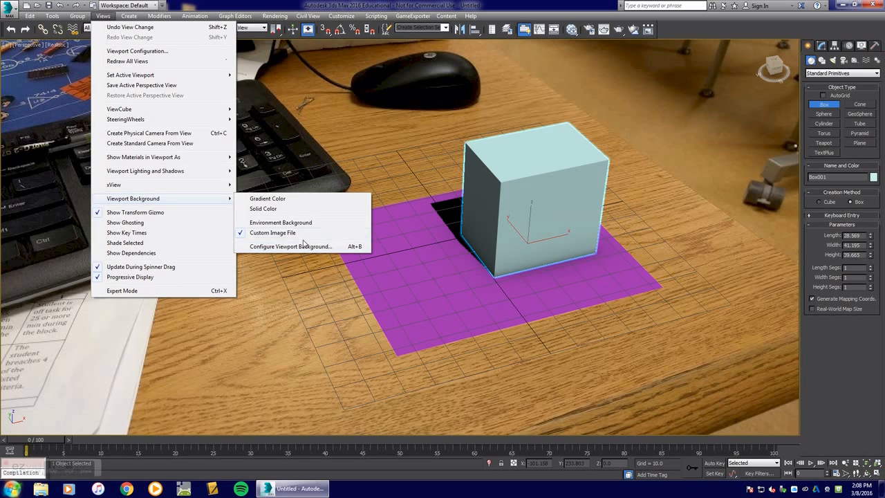
mouse_move(401, 117)
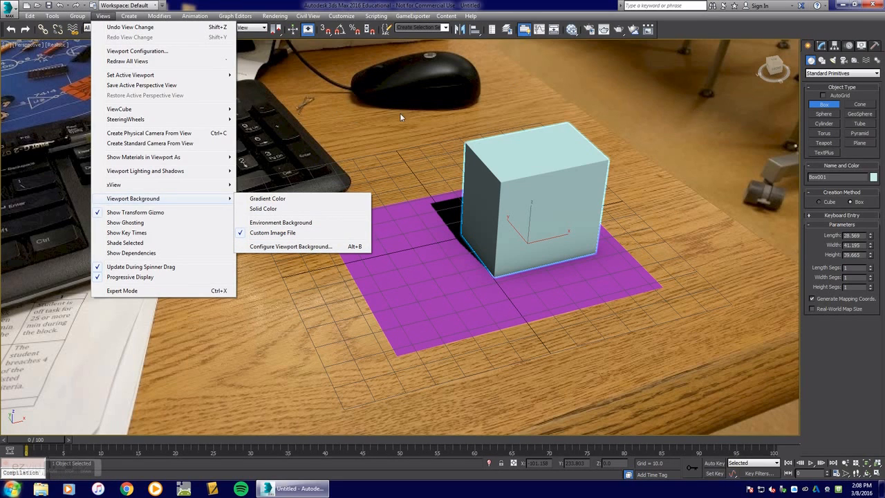
mouse_move(384, 100)
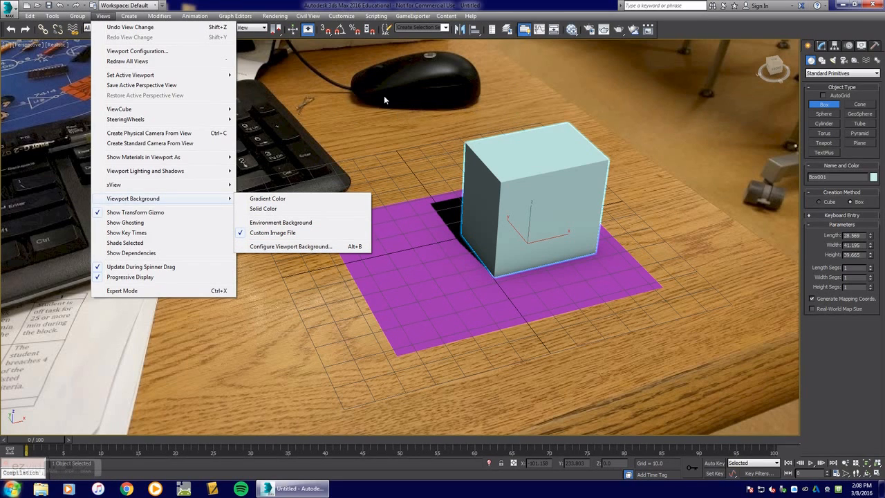
mouse_move(380, 127)
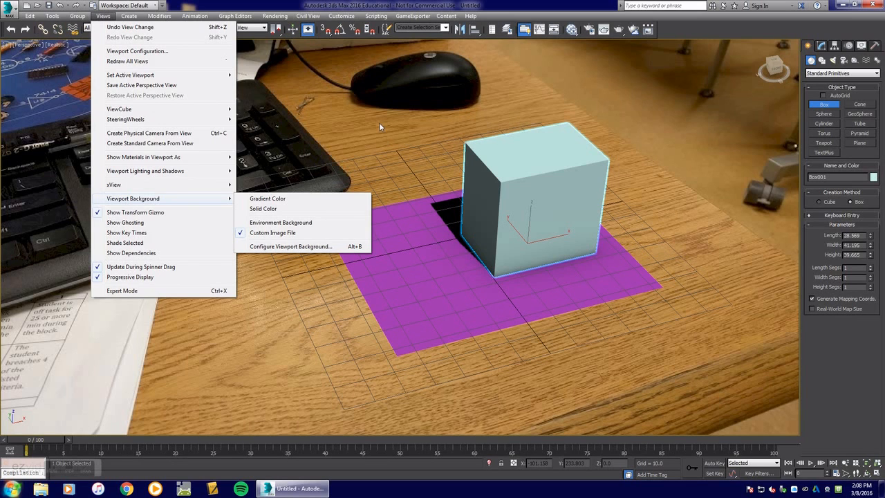
left_click(292, 15)
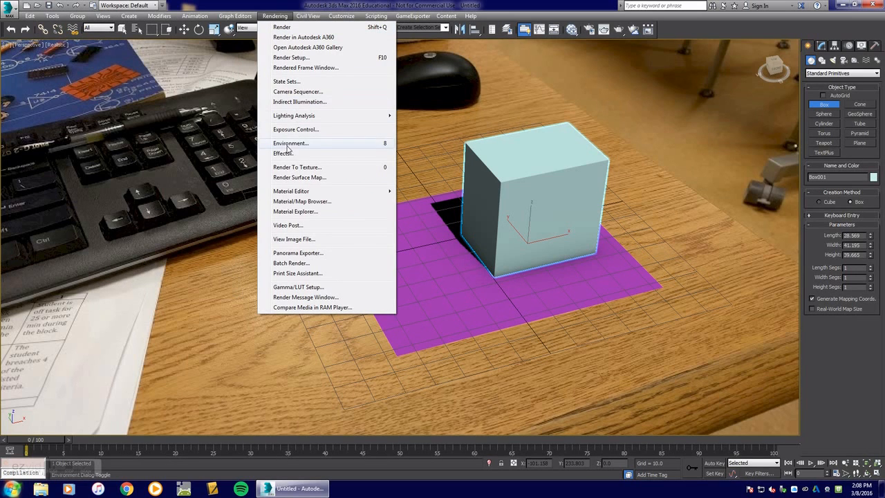
mouse_move(389, 150)
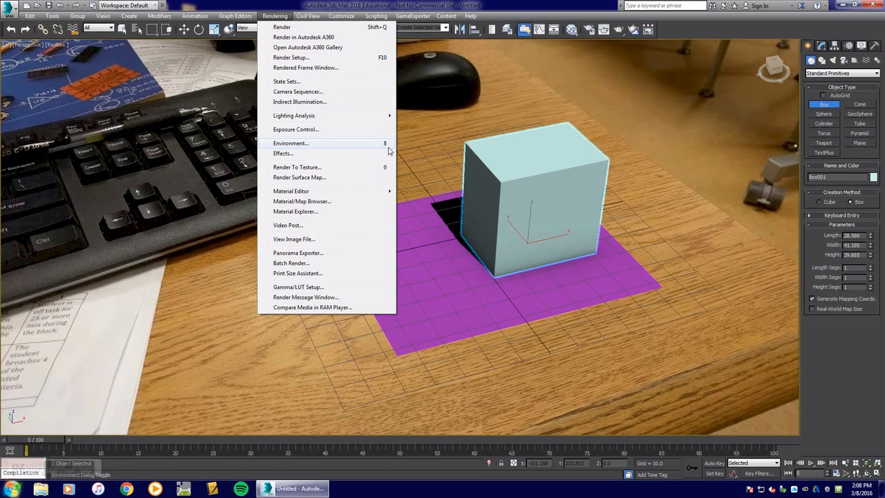
left_click(290, 143)
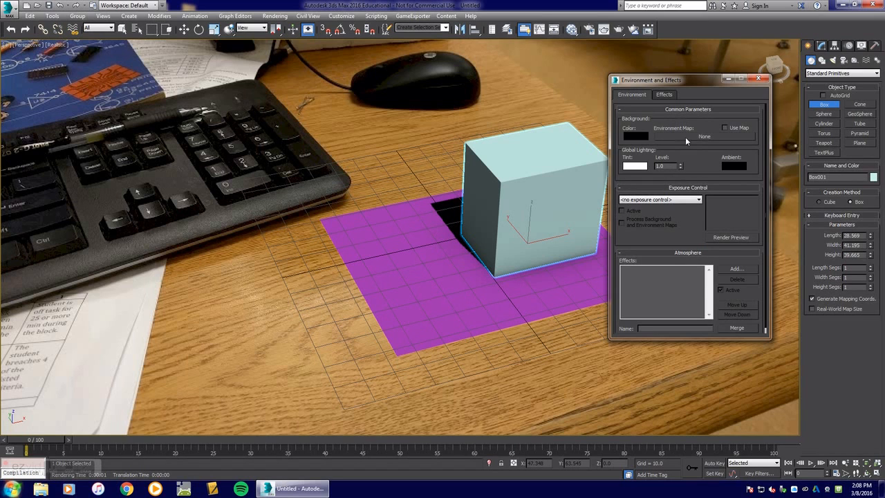
left_click(703, 136)
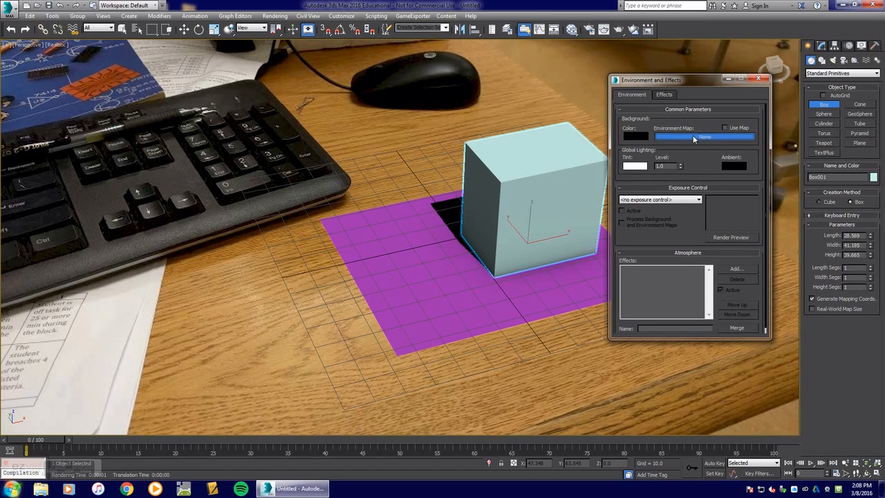
left_click(704, 136)
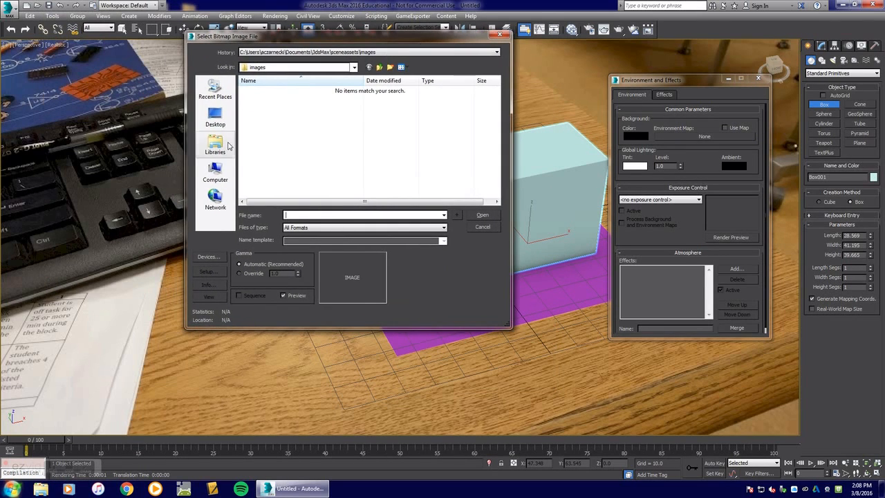
Select Desk872x654.jpg from the Desktop as the environment background map
left_click(215, 116)
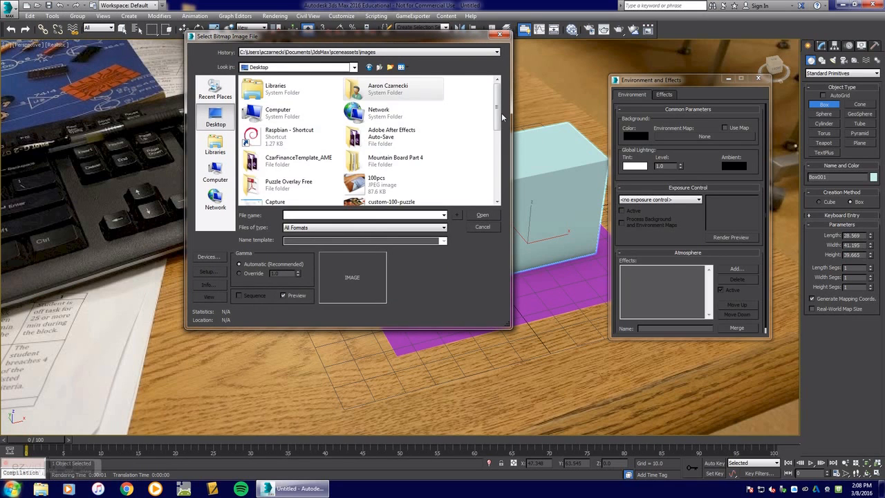
left_click(281, 147)
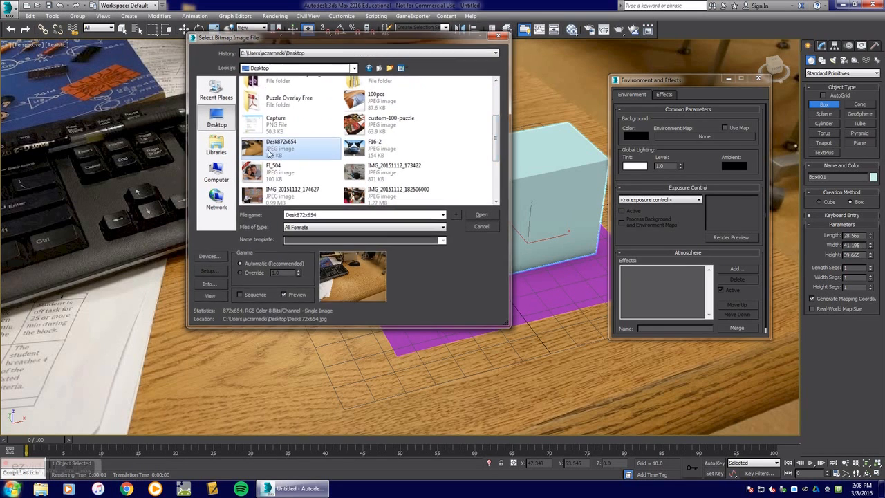
left_click(481, 215)
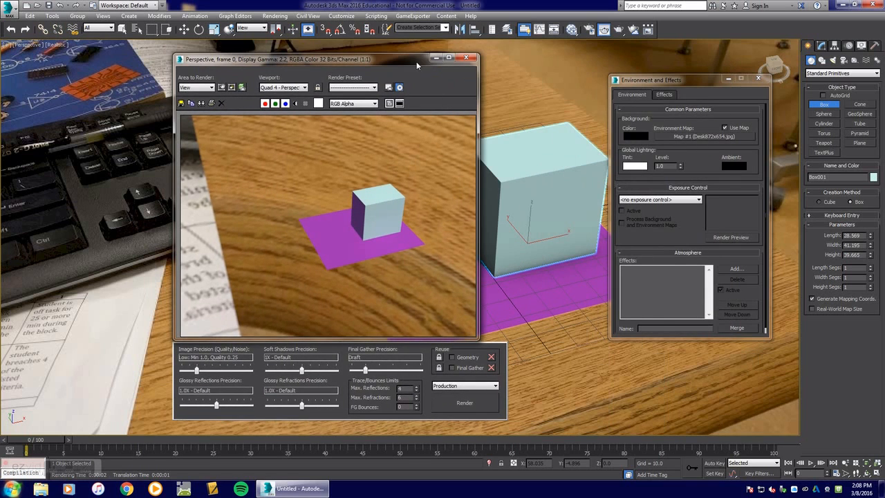
mouse_move(273, 200)
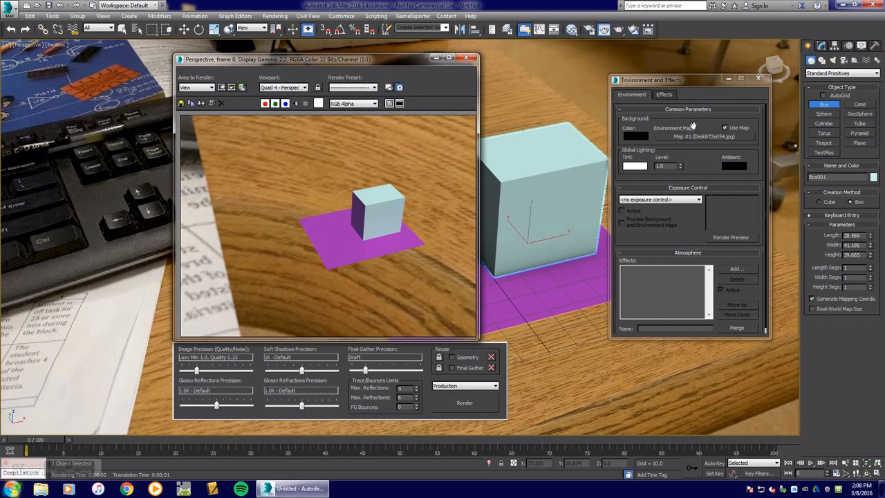
mouse_move(650, 143)
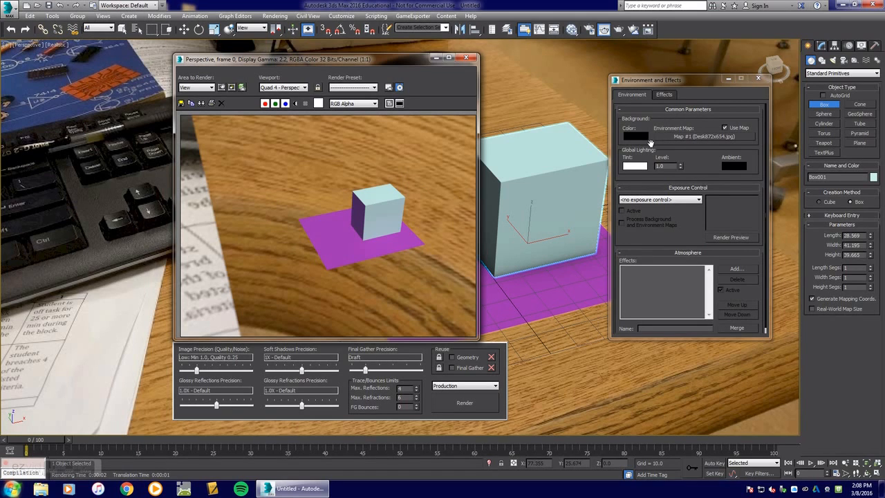
mouse_move(429, 211)
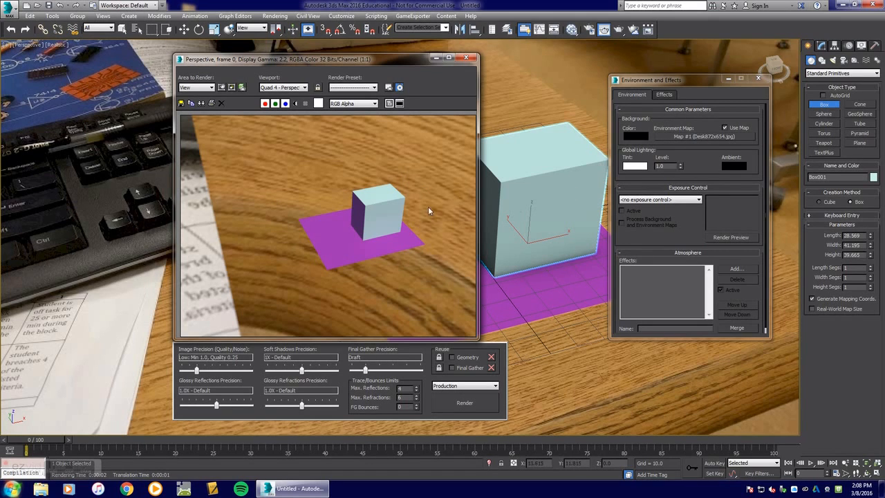
mouse_move(730, 207)
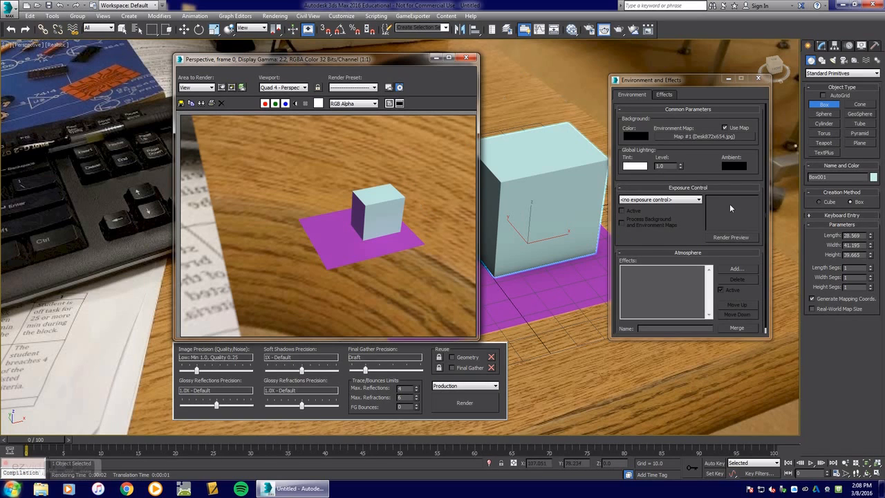
mouse_move(652, 257)
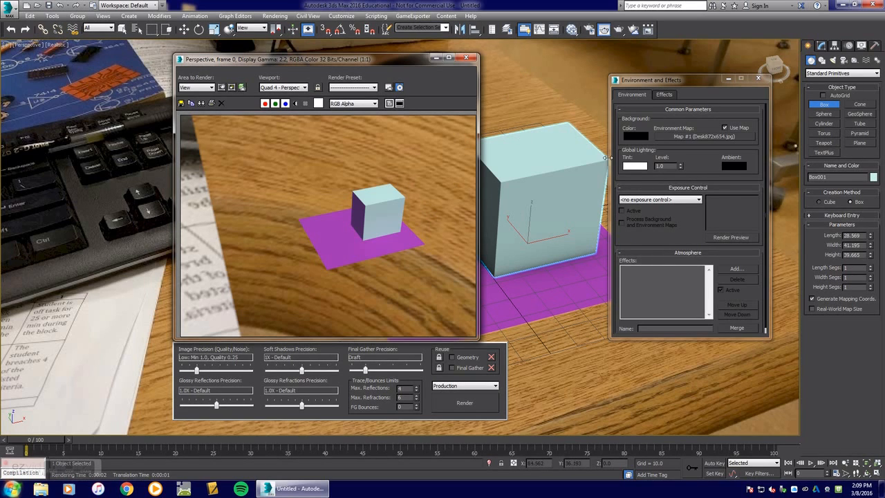
mouse_move(412, 120)
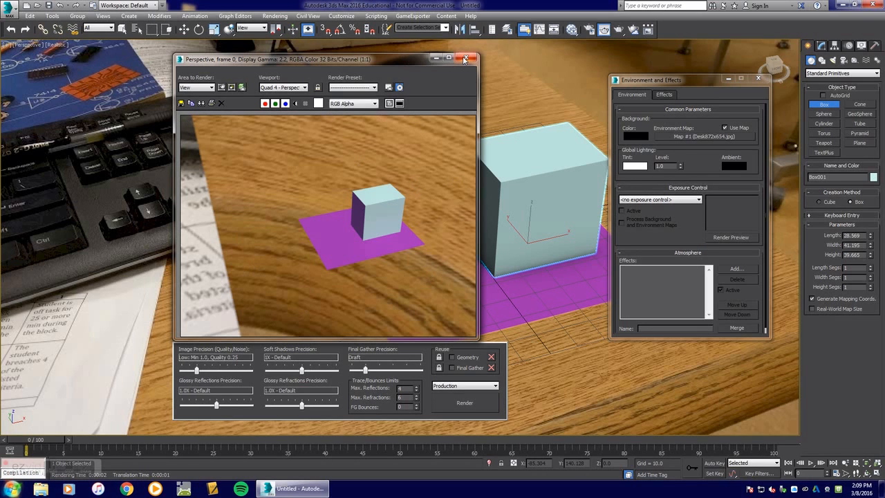
left_click(464, 58)
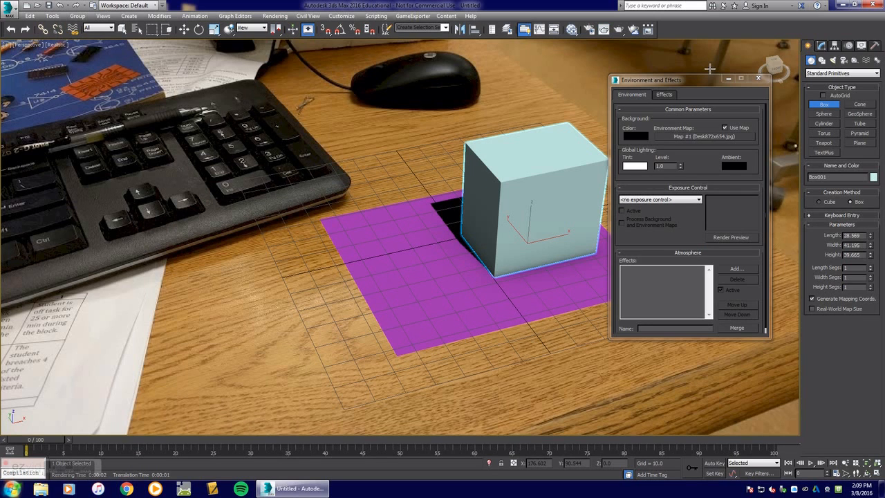
mouse_move(568, 32)
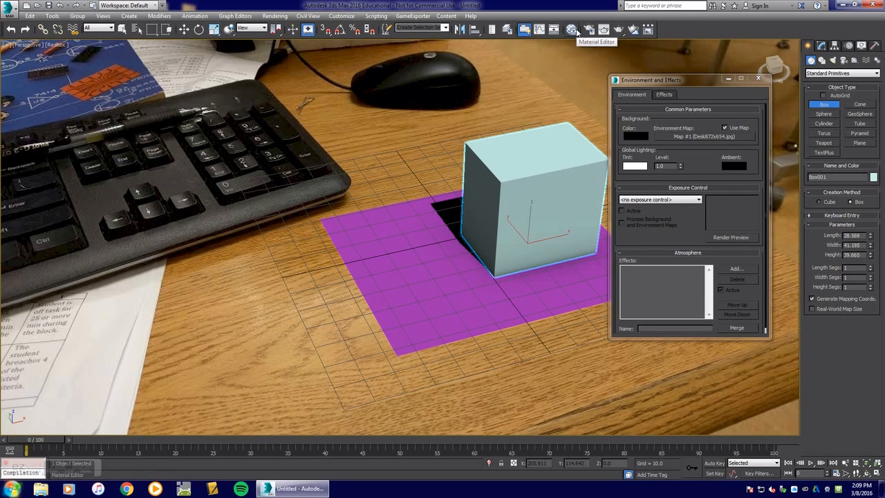
Bring the Environment Map into the Slate Material Editor as an Instance
left_click(572, 29)
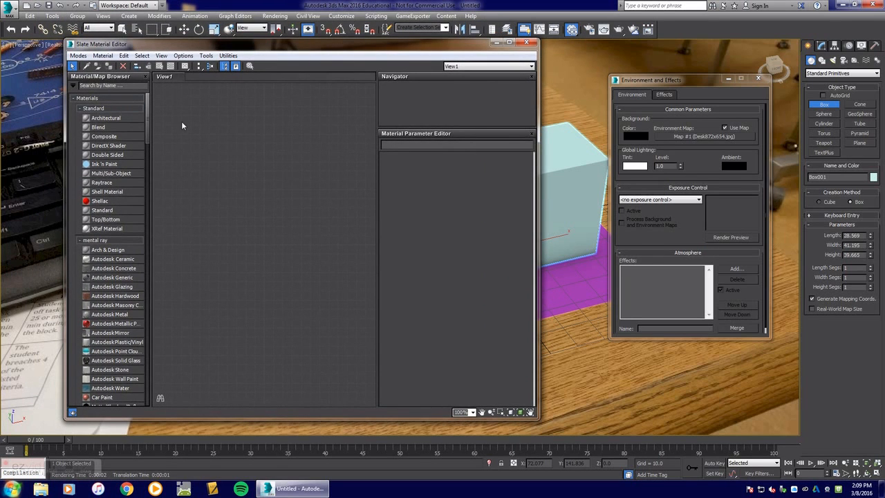
left_click(685, 136)
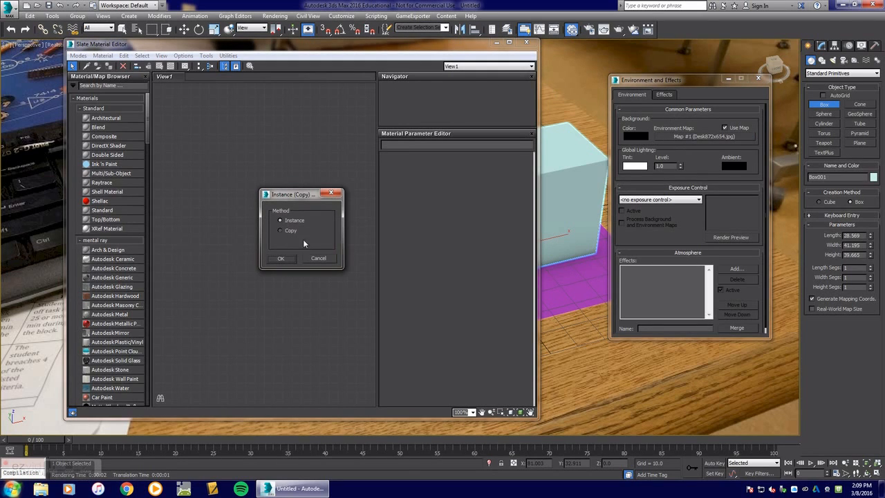
mouse_move(303, 217)
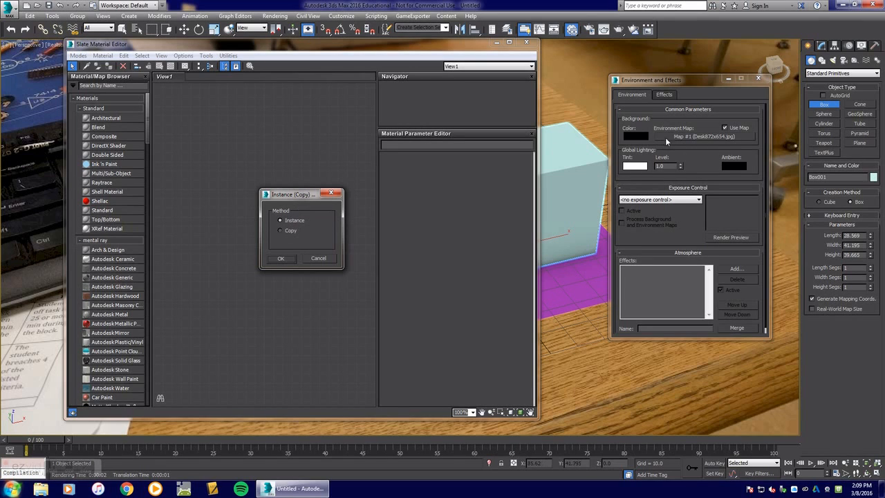
mouse_move(577, 74)
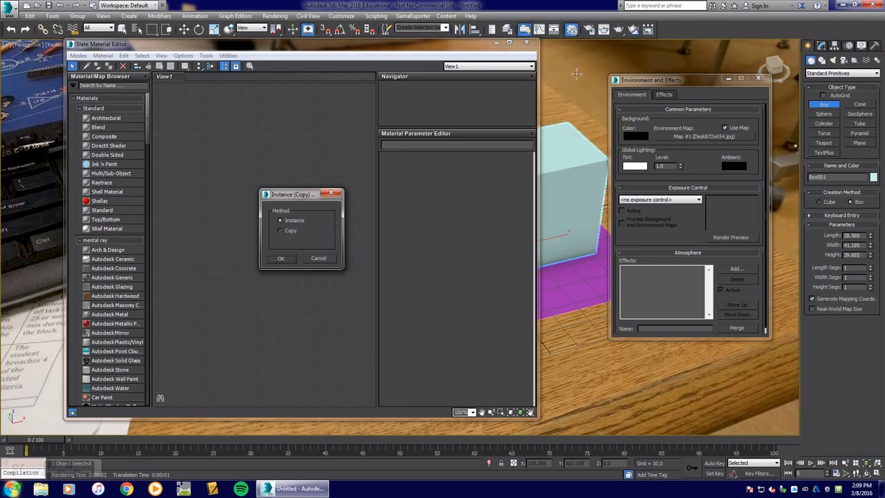
left_click(280, 258)
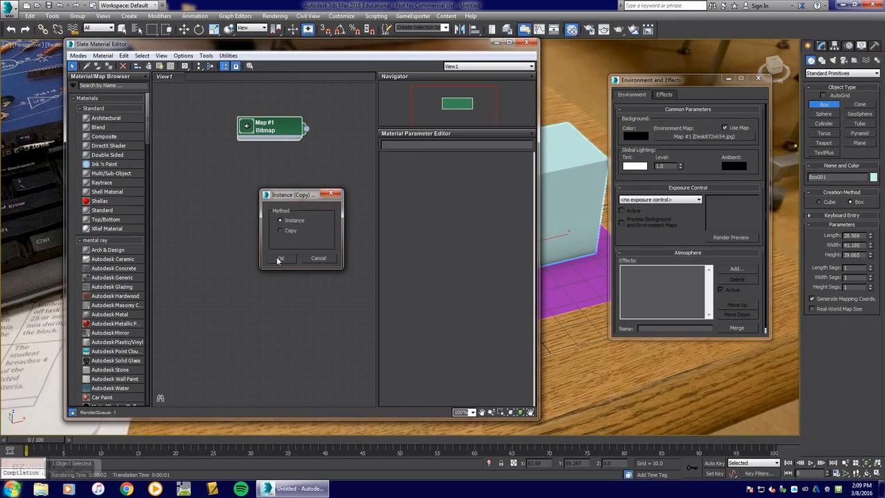
Set the desk-photo map's Mapping to Screen, render to verify and close the render
left_click(279, 259)
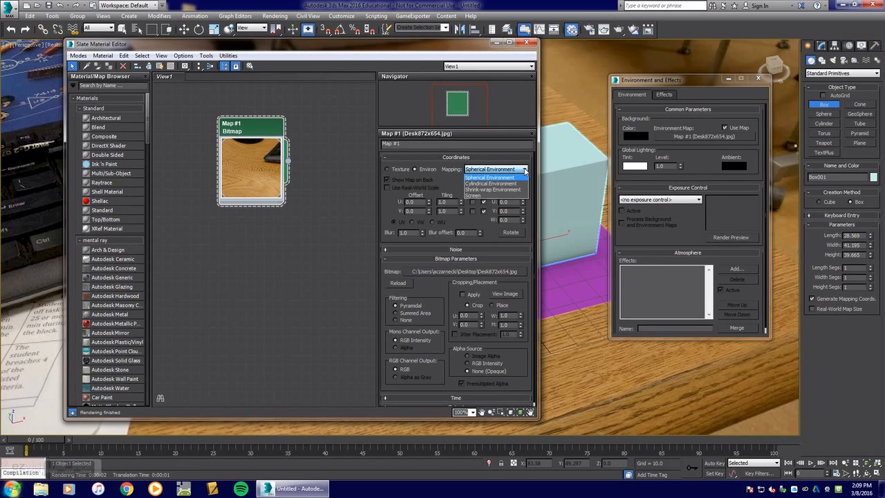
mouse_move(483, 196)
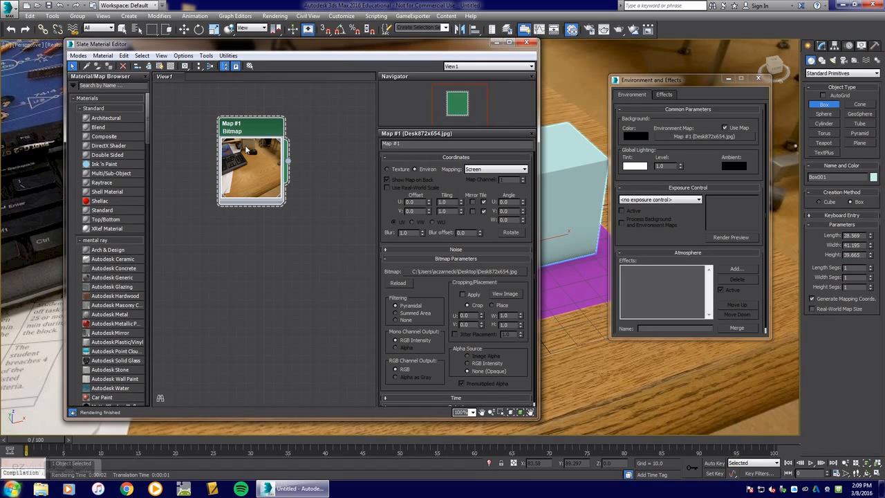
mouse_move(350, 165)
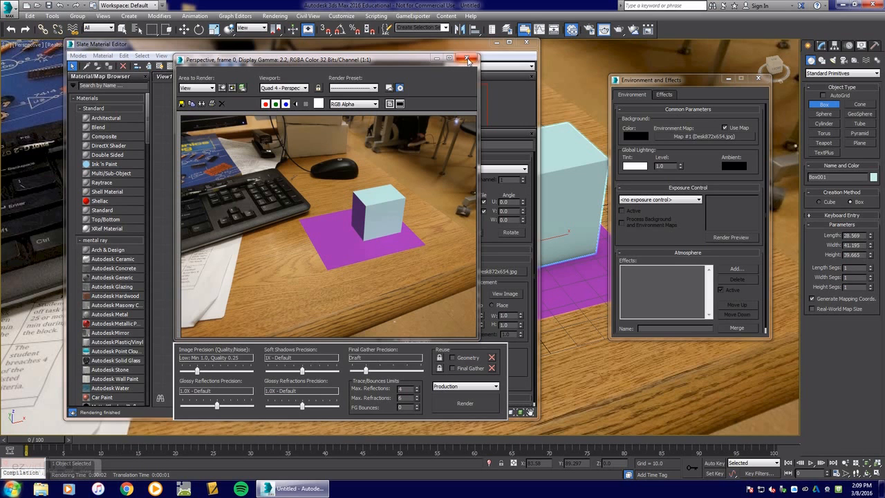
mouse_move(467, 61)
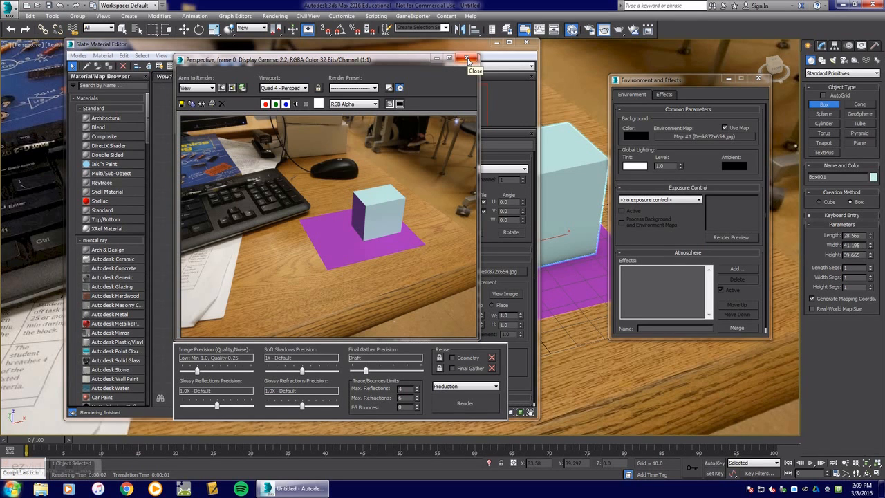
left_click(469, 59)
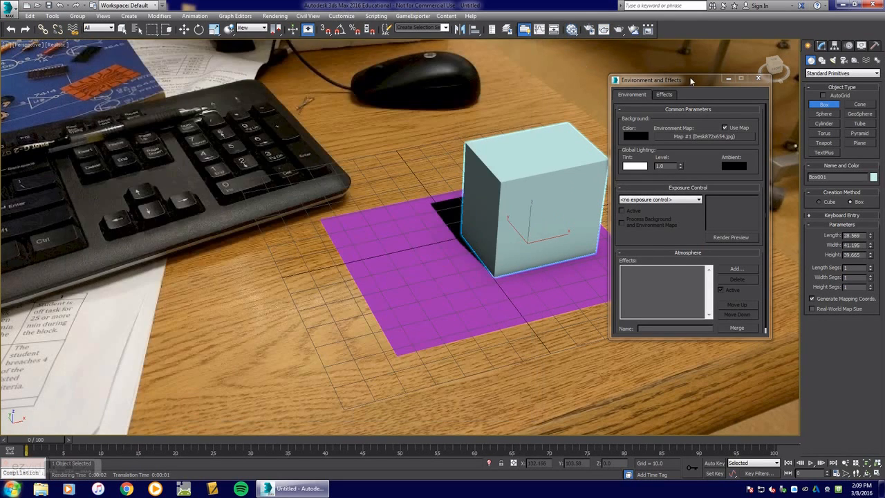
Start the Perspective Match utility and show its vanishing lines over the desk photo
left_click(758, 79)
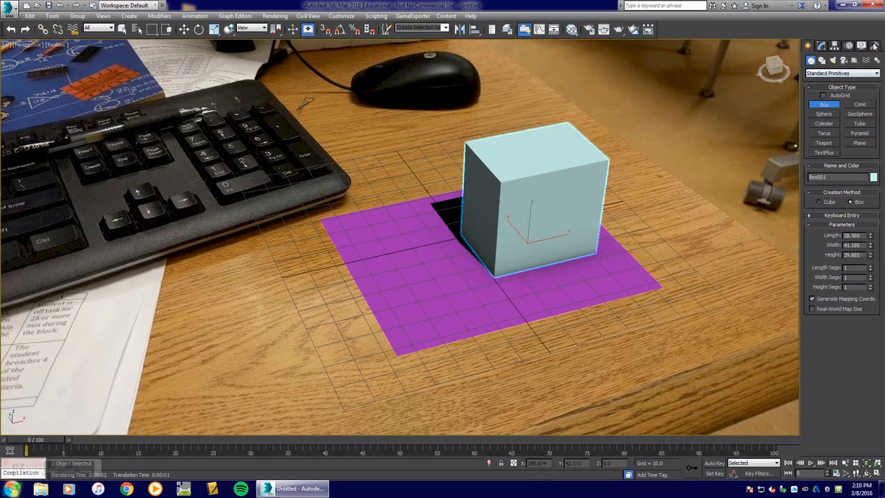
left_click(876, 45)
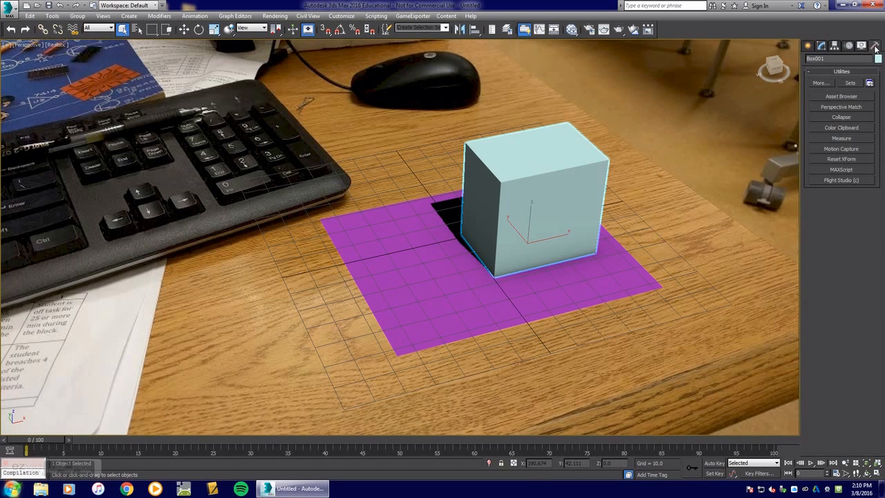
mouse_move(839, 107)
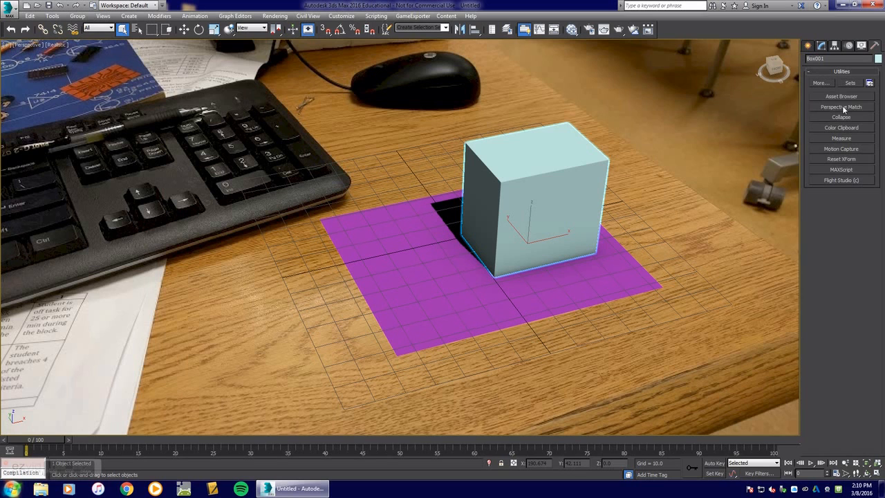
left_click(841, 107)
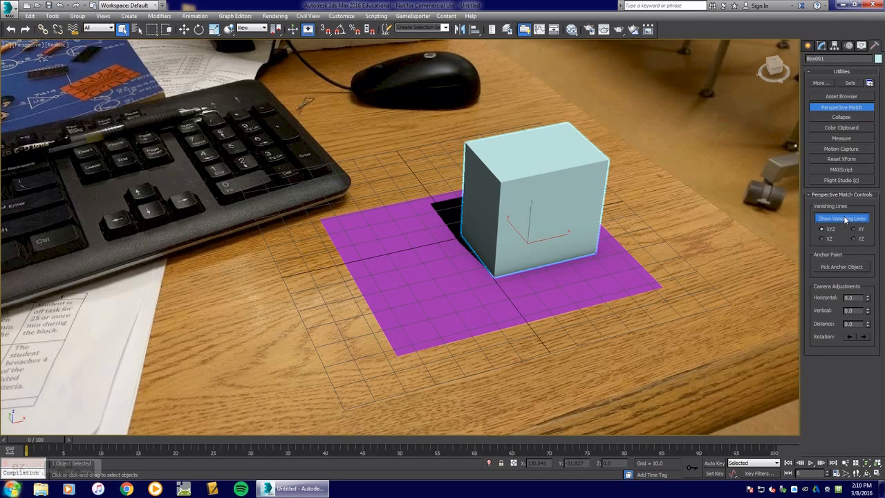
left_click(841, 218)
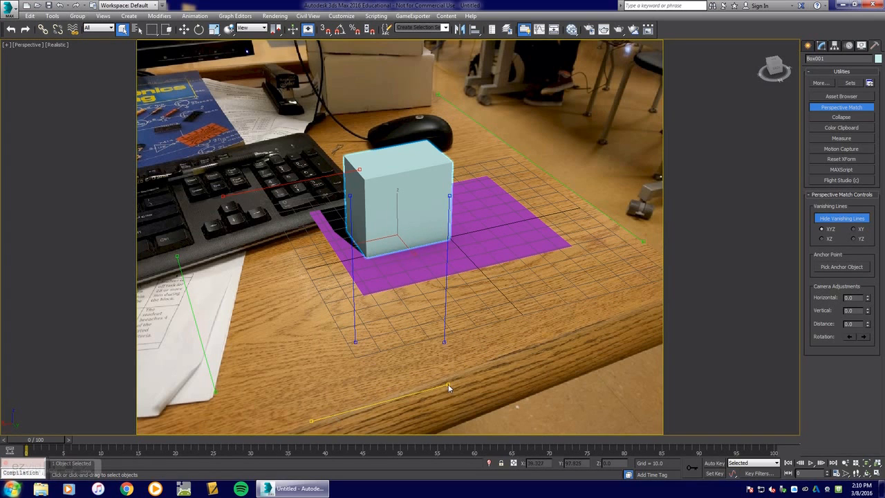
Align one vanishing line with the desk edge and a vertical line with the white box's edge
left_click_drag(448, 387, 619, 313)
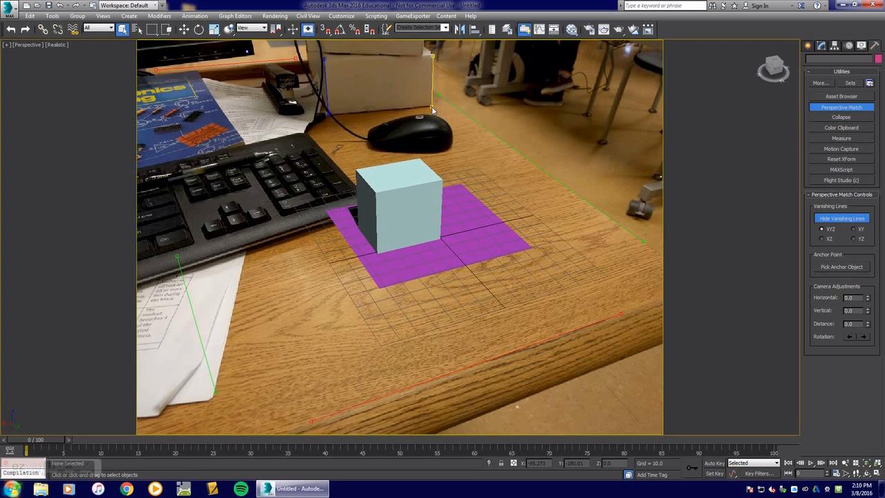
left_click_drag(432, 111, 442, 264)
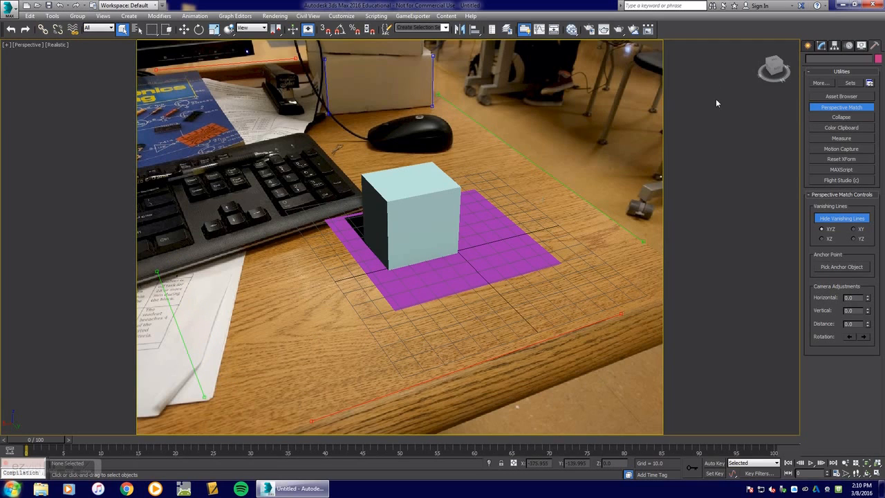
Finish the perspective match, render the new camera view and close the render
left_click(841, 218)
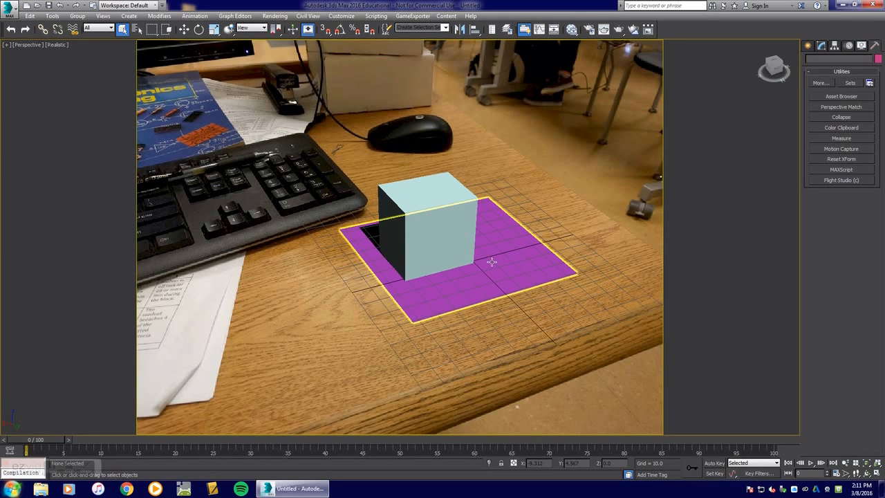
mouse_move(485, 255)
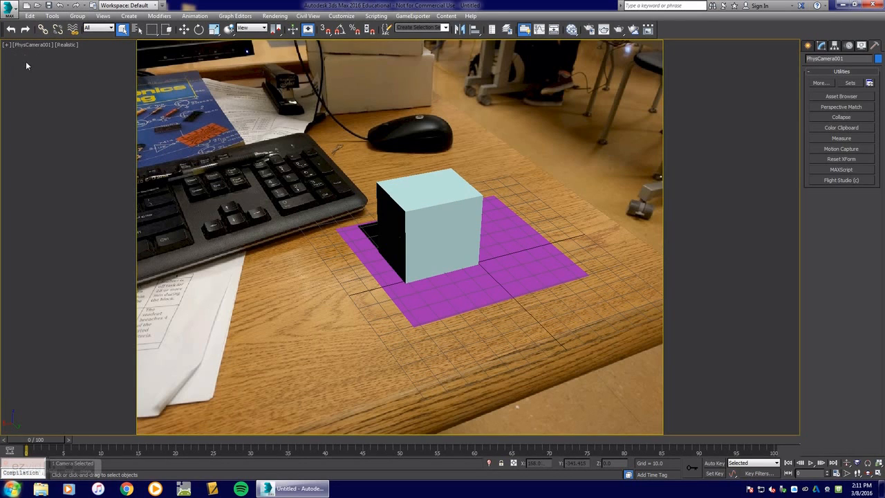
left_click(534, 262)
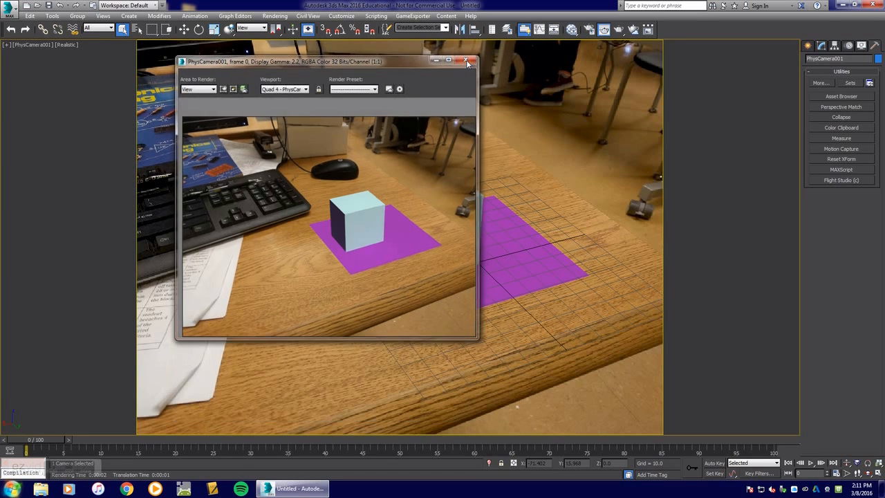
left_click(467, 62)
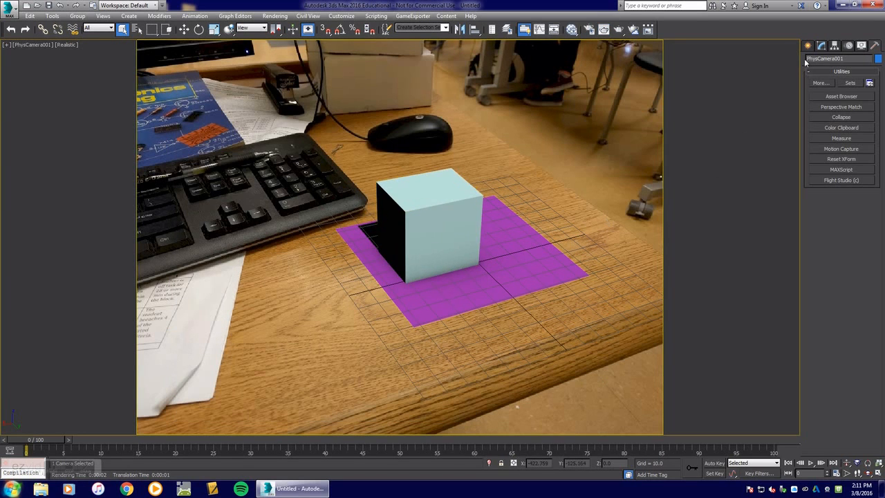
Create a Standard mr Area Omni light so the box casts a shadow
left_click(810, 45)
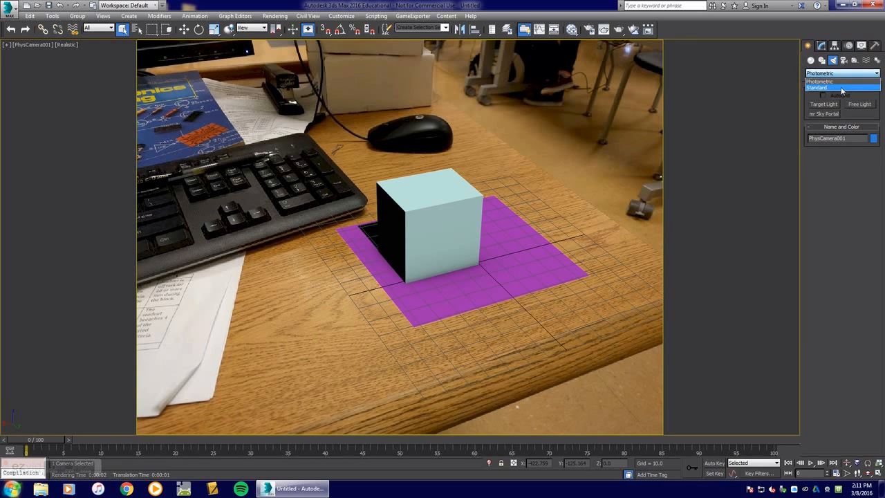
left_click(826, 88)
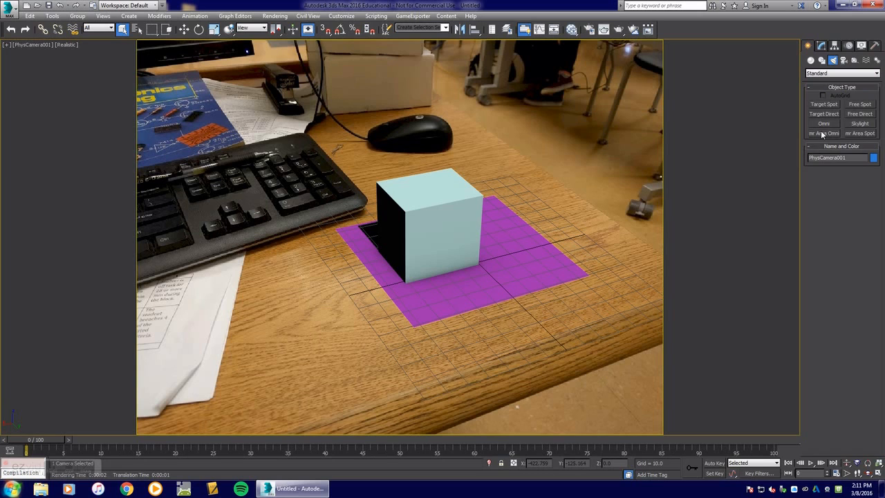
left_click(822, 132)
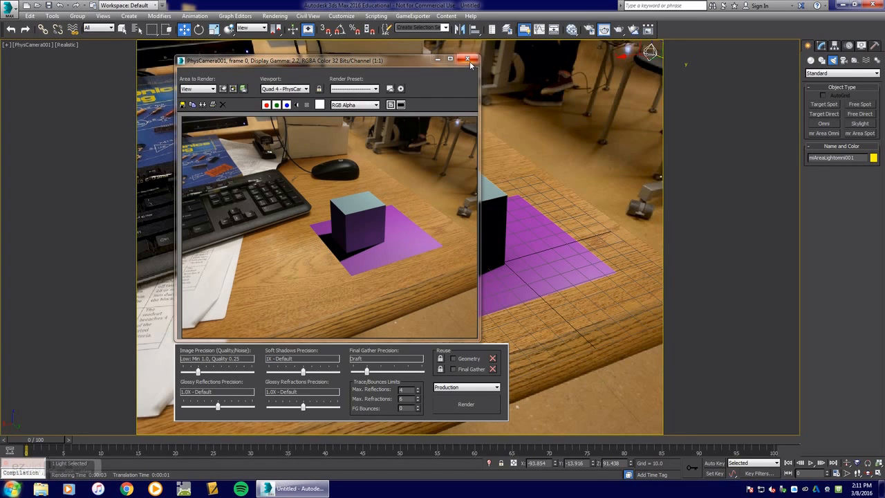
Wire the desk photo bitmap into the Matte/Shadow/Reflection material's Camera Mapped Background slot
left_click(469, 59)
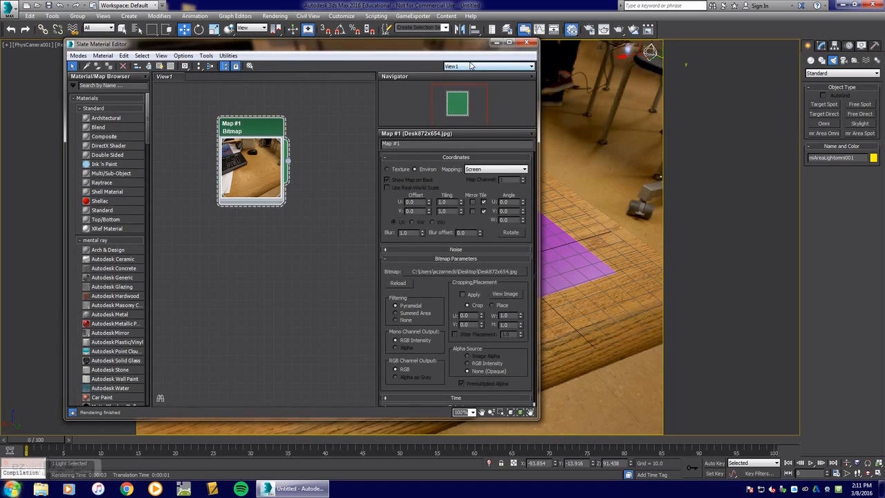
mouse_move(303, 202)
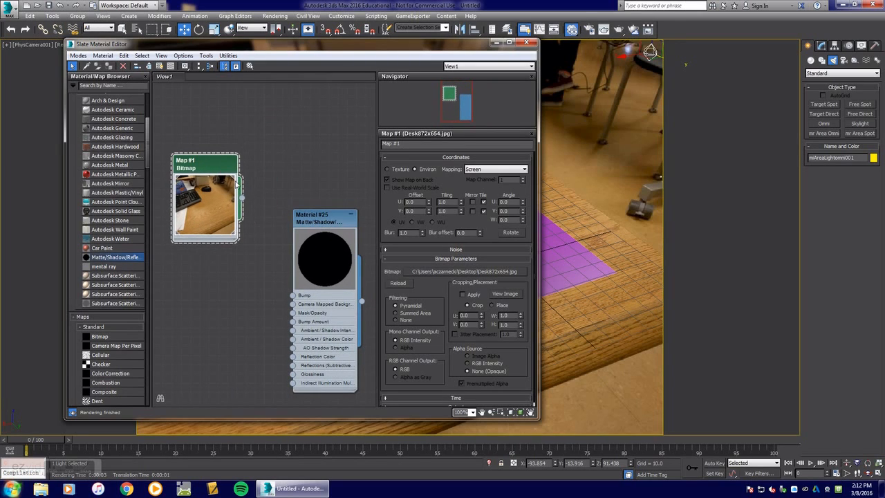
left_click_drag(242, 199, 293, 305)
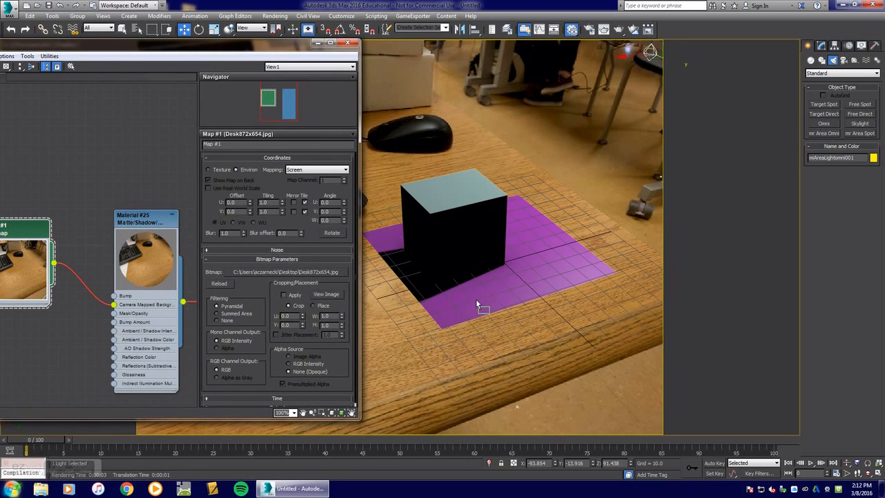
Assign the Matte/Shadow/Reflection material to Plane001, replacing its purple color
left_click(478, 304)
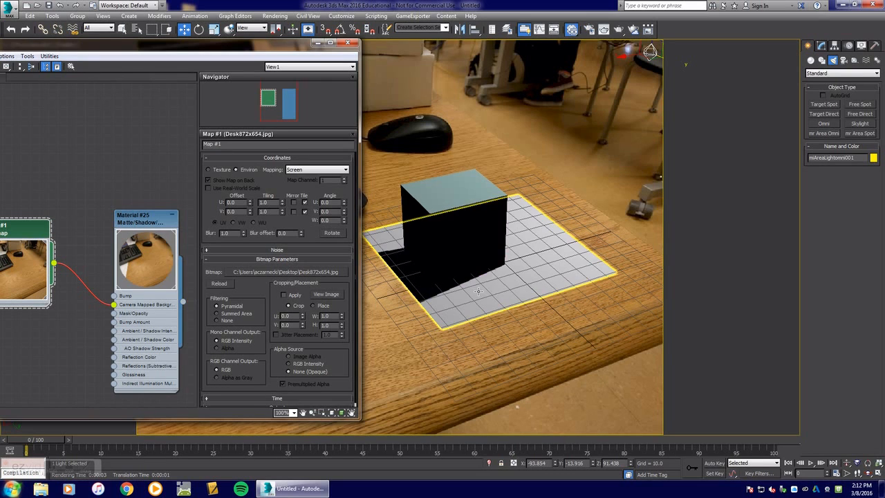
mouse_move(455, 289)
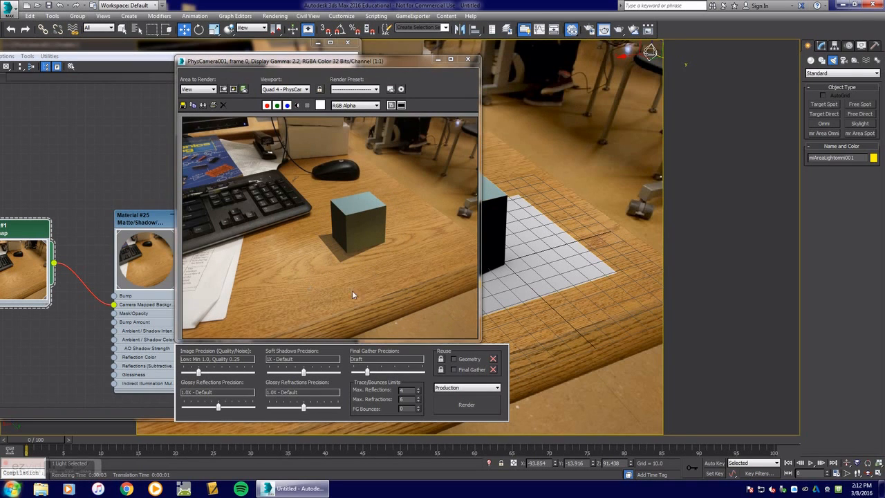
mouse_move(325, 260)
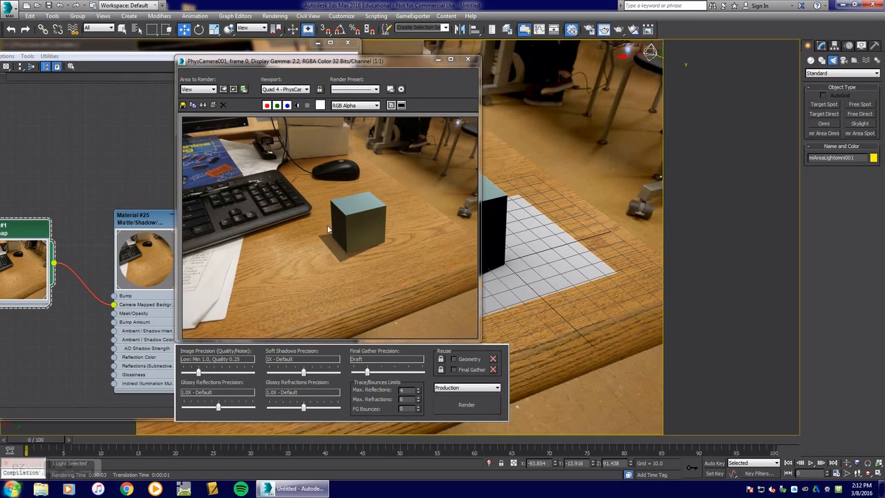
mouse_move(328, 253)
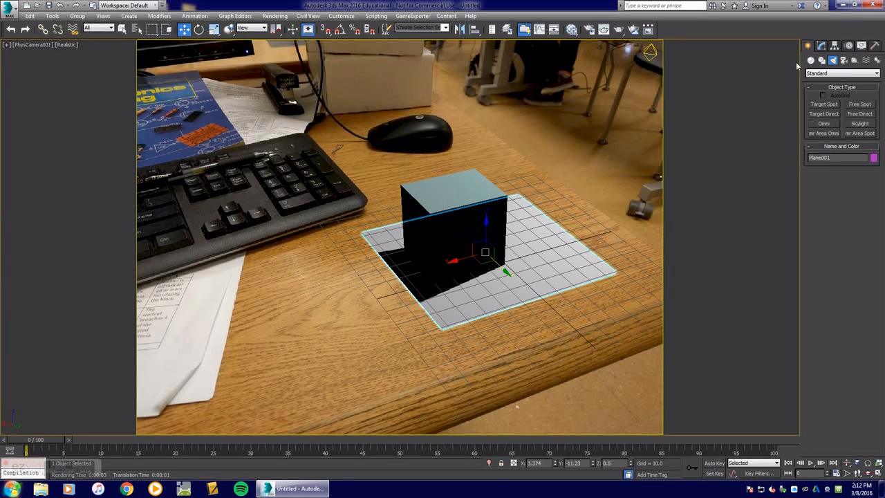
Widen Plane001 in the Modify panel so the box's full shadow lands on it, then check the render
left_click(819, 44)
type("252")
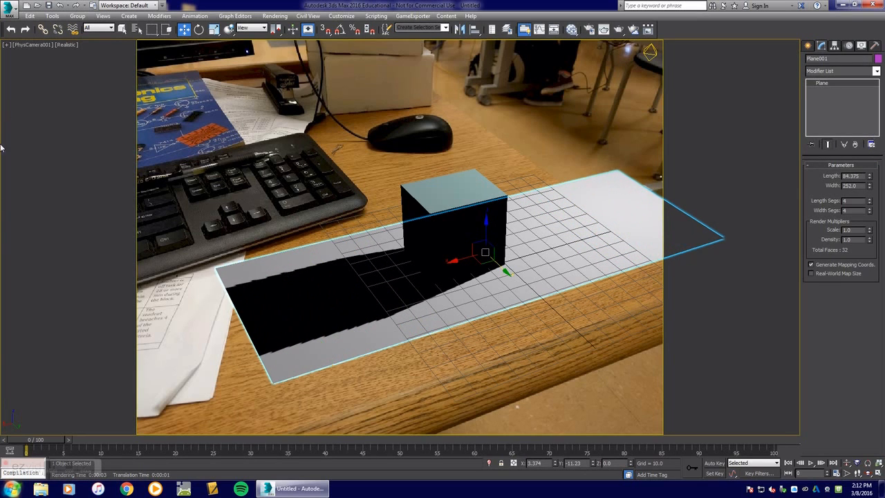
left_click_drag(484, 252, 367, 283)
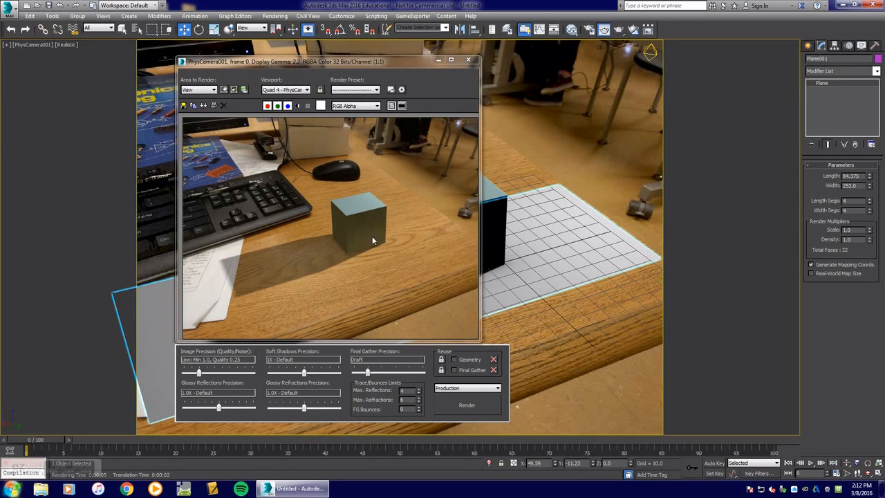
mouse_move(387, 246)
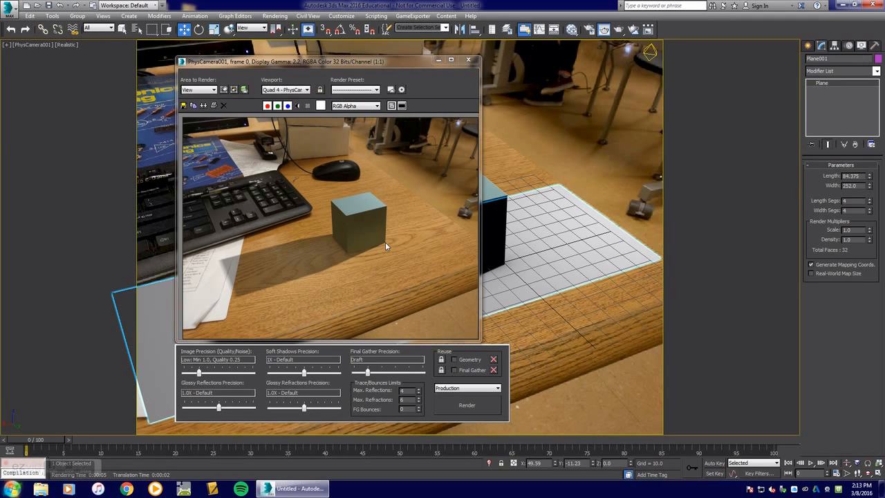
mouse_move(405, 206)
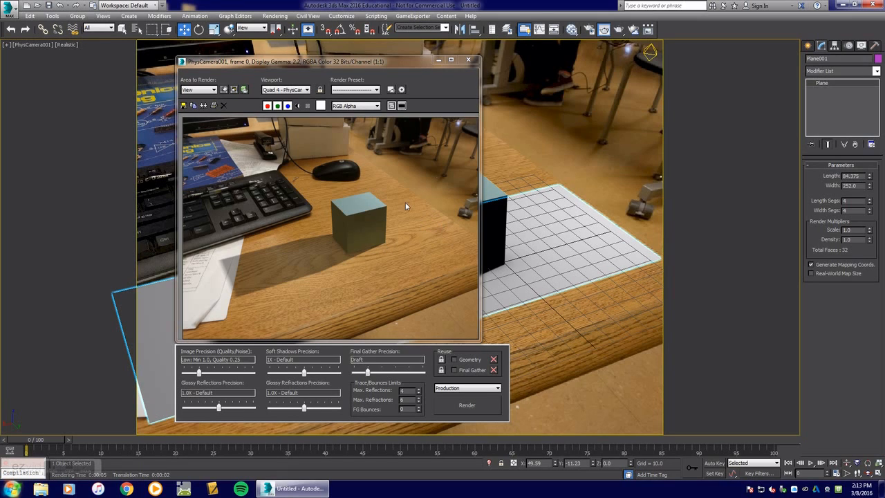
mouse_move(410, 170)
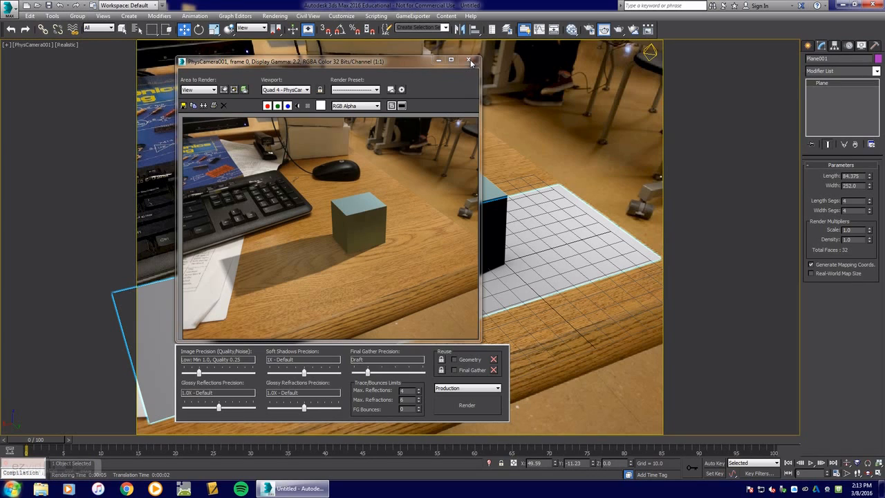
mouse_move(469, 61)
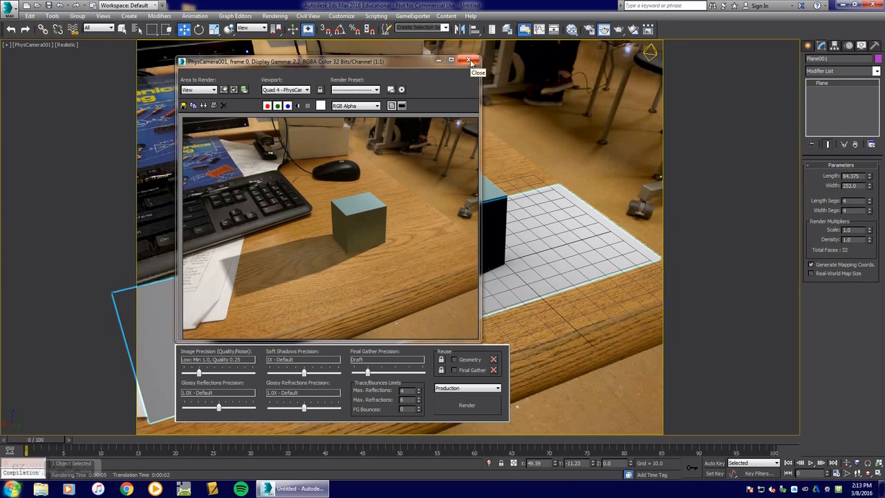
mouse_move(379, 263)
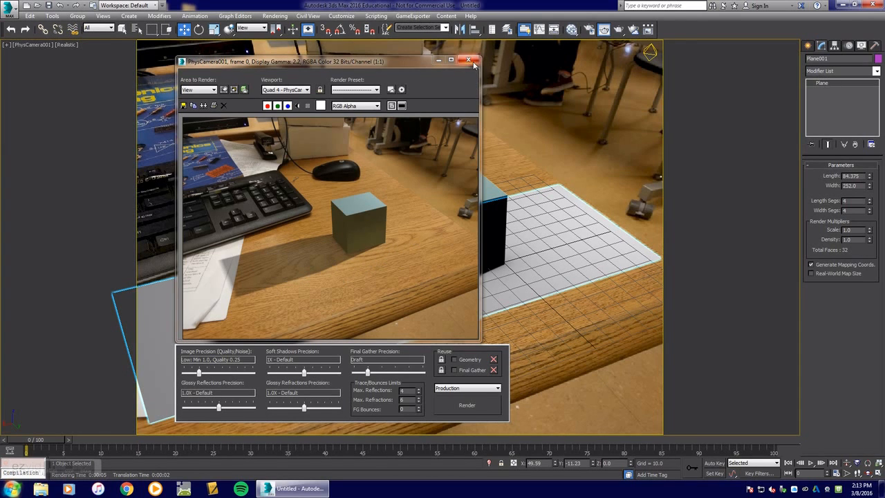
left_click(473, 61)
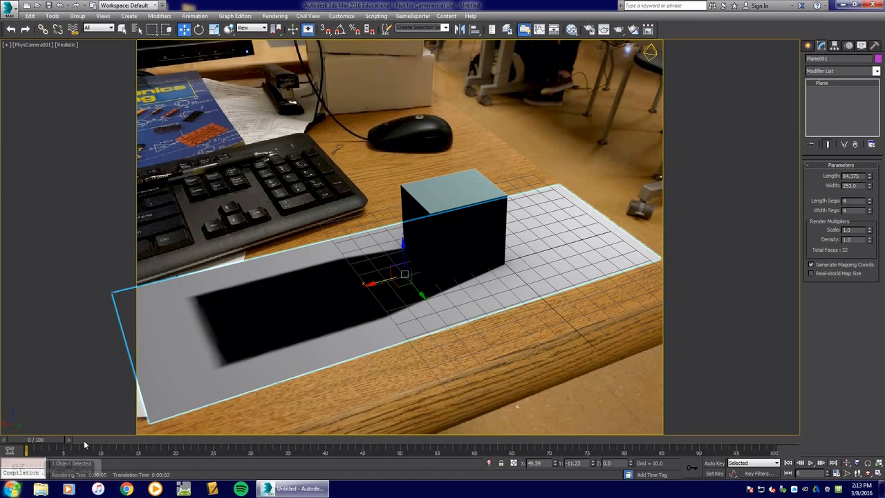